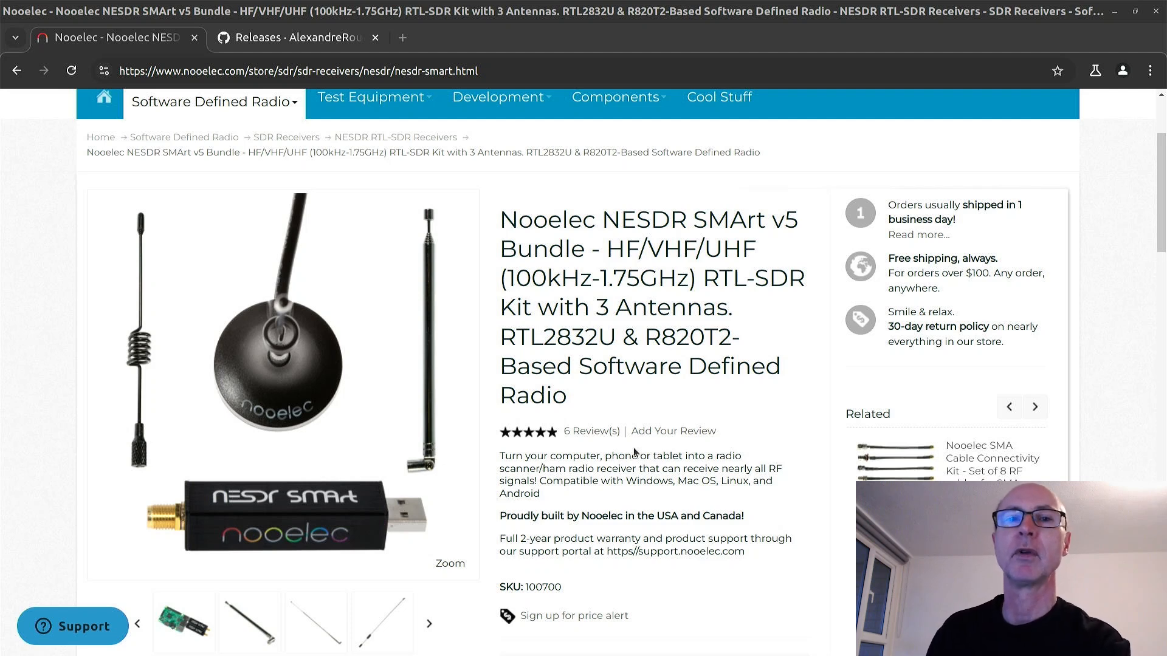
mouse_move(678, 388)
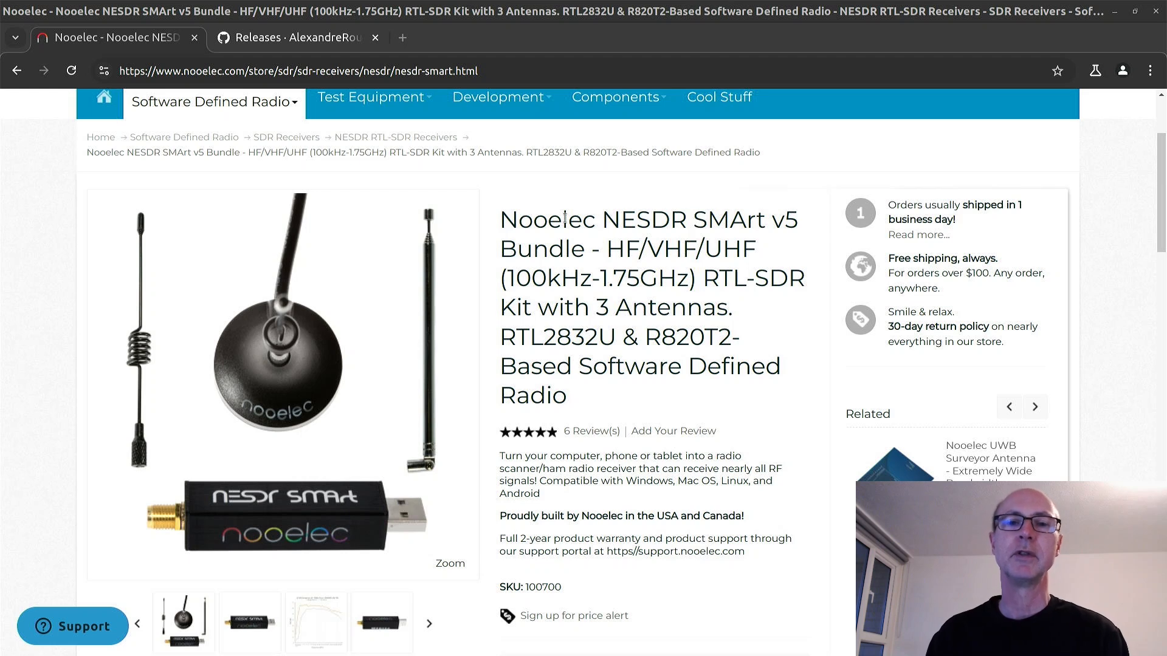
Show the AlexandreRouma/SDRPlusPlus releases page with the SDR++ Nightly Build 1.2.1 assets.
left_click(1035, 406)
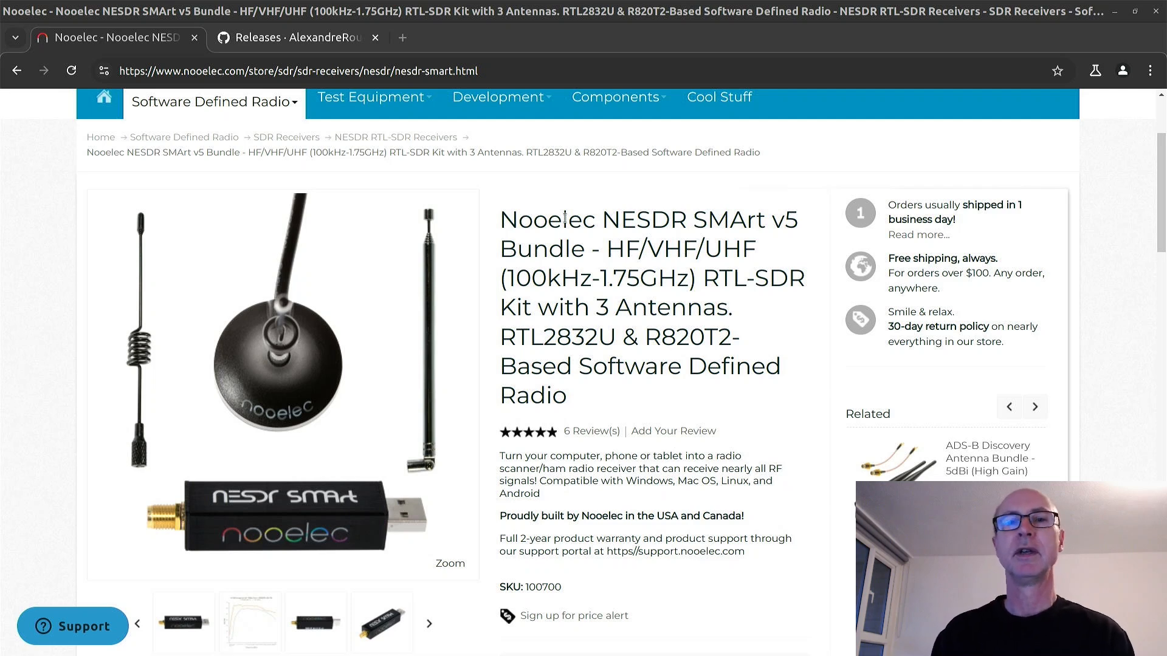
left_click(429, 623)
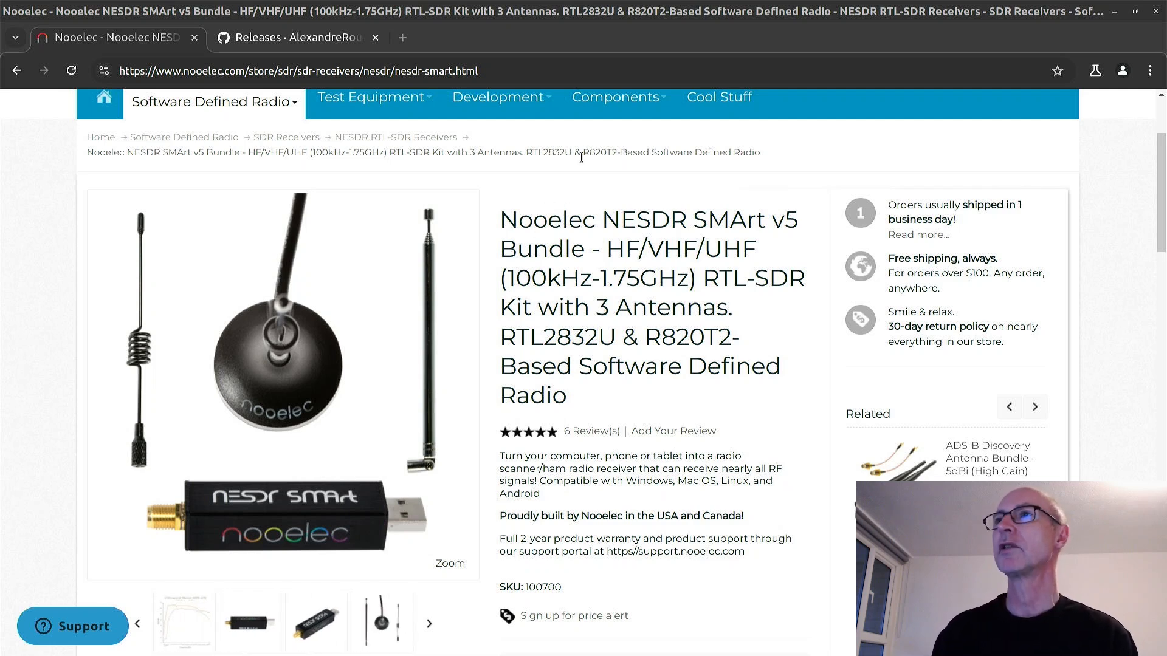
mouse_move(535, 328)
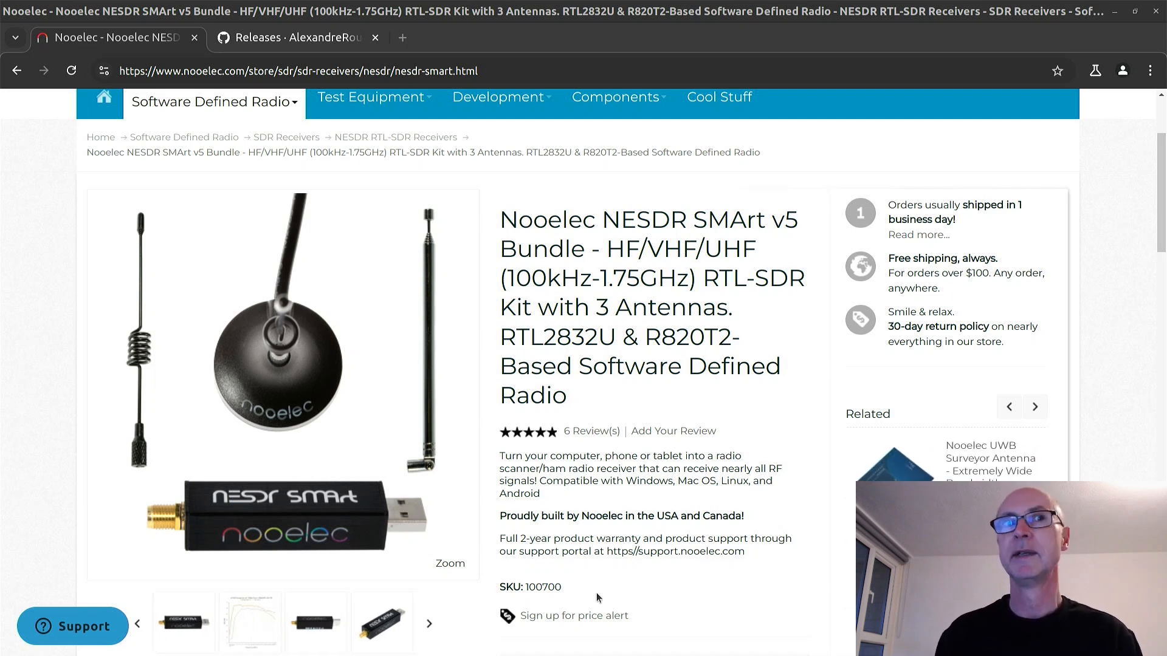
mouse_move(577, 636)
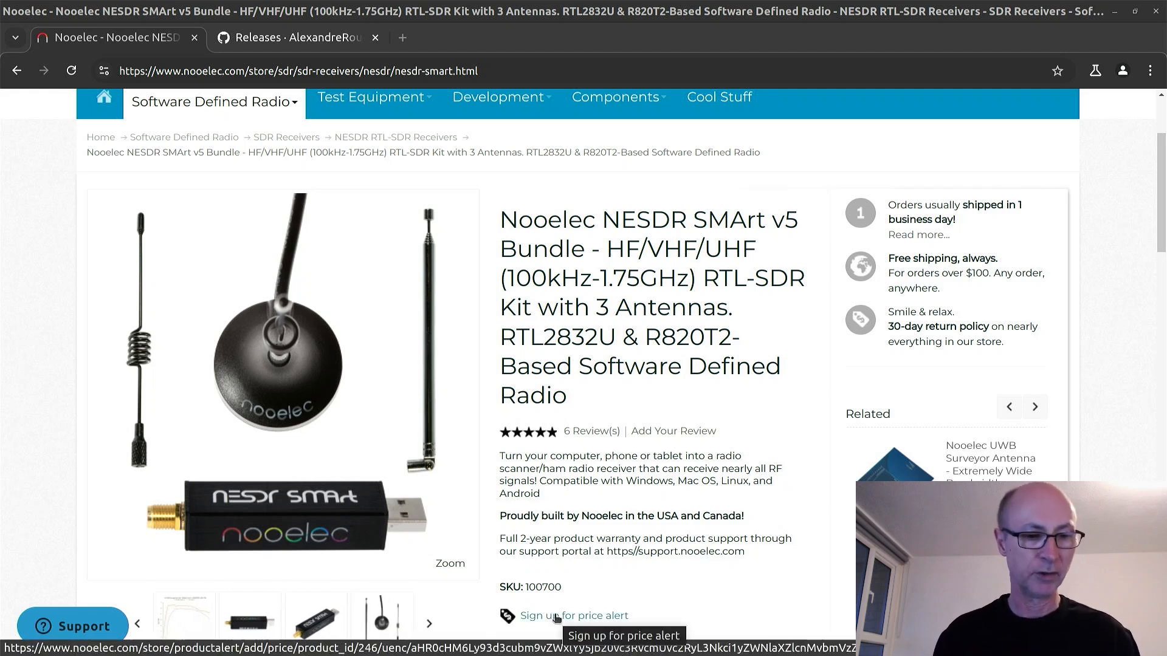
mouse_move(737, 424)
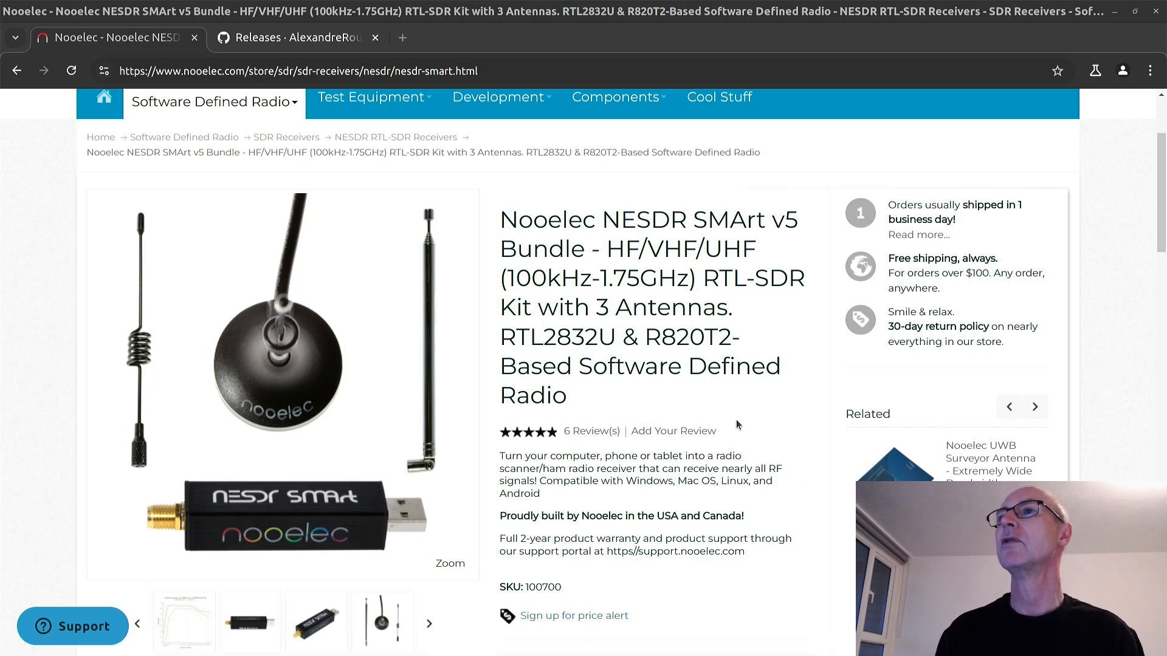
left_click(1034, 406)
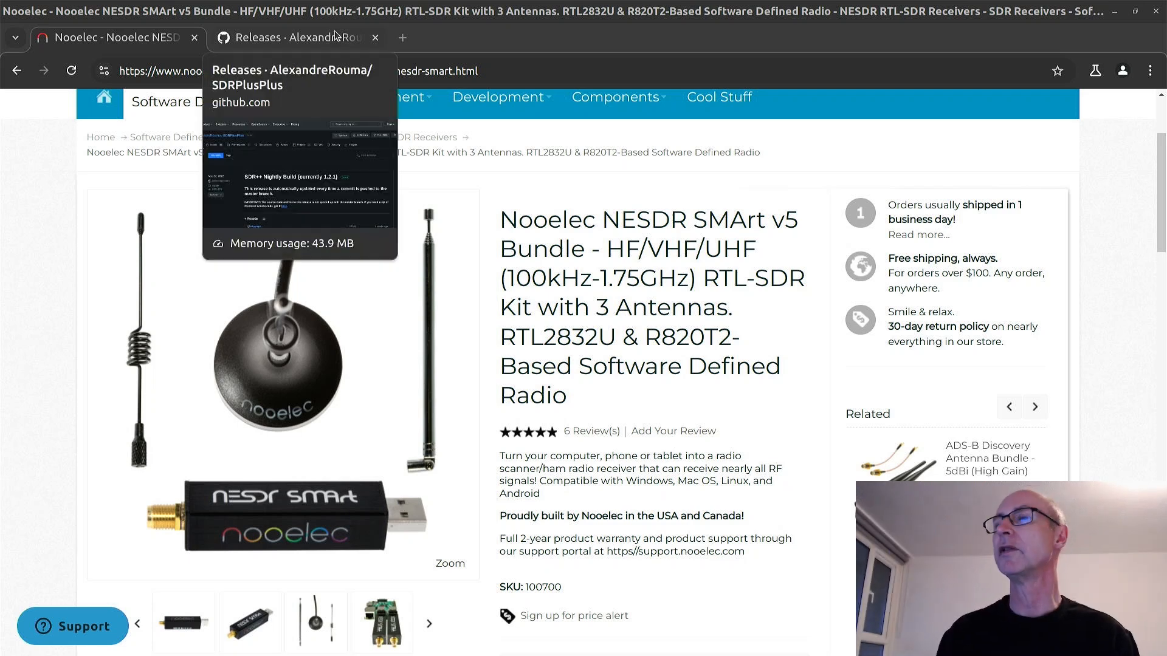
left_click(294, 38)
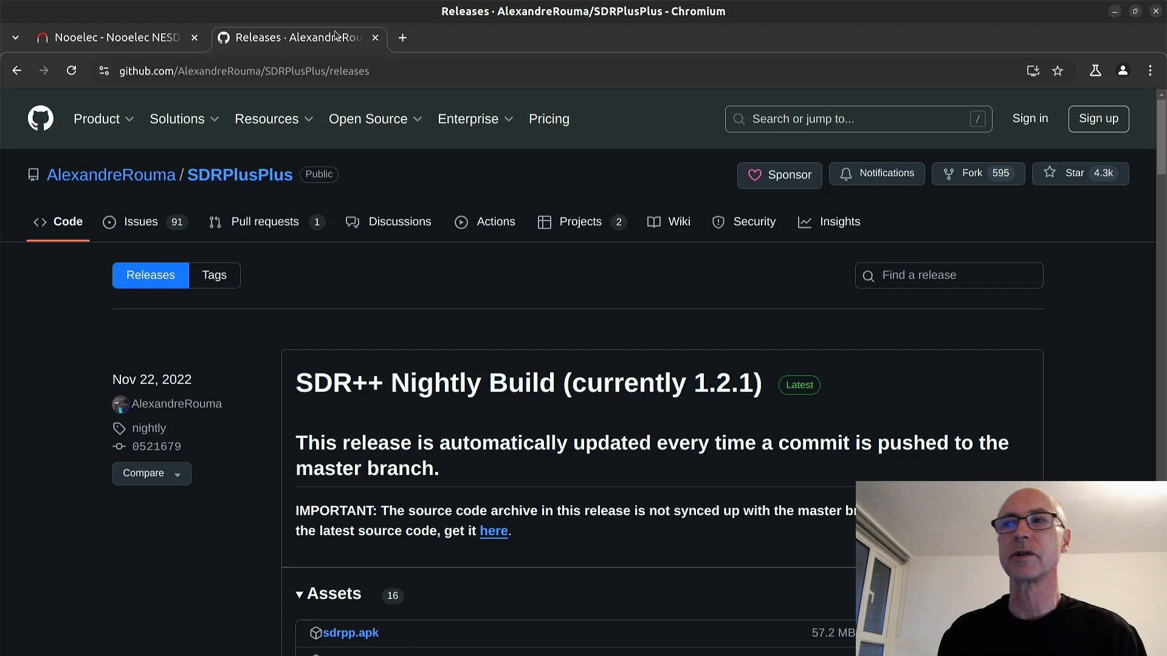
left_click(376, 119)
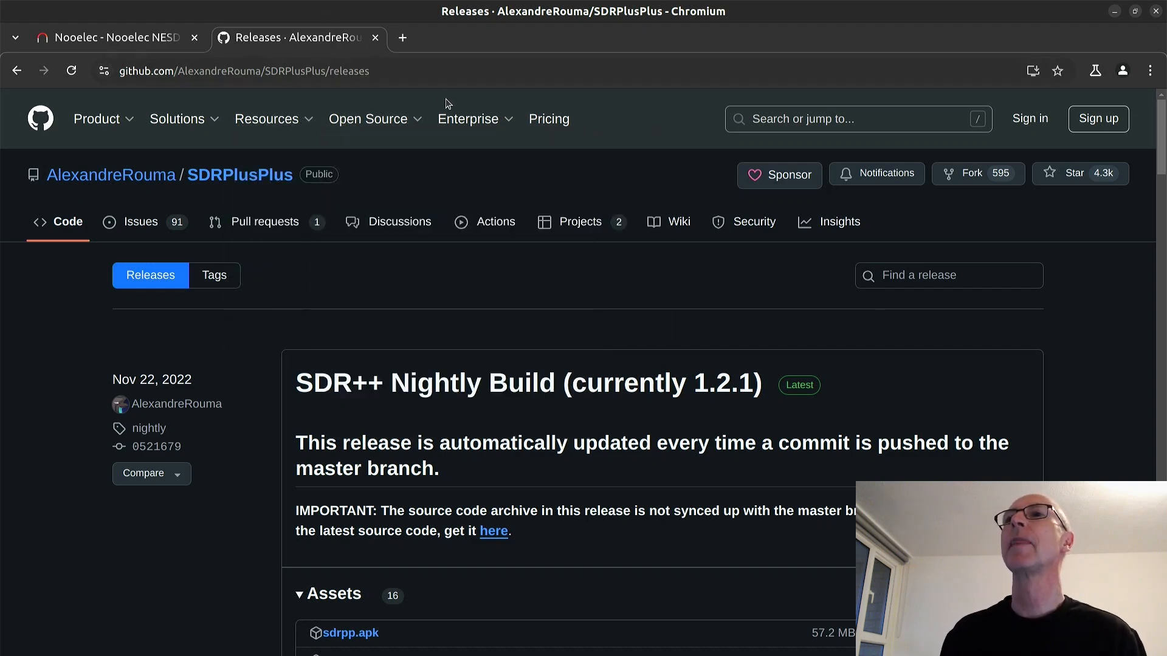
left_click(367, 118)
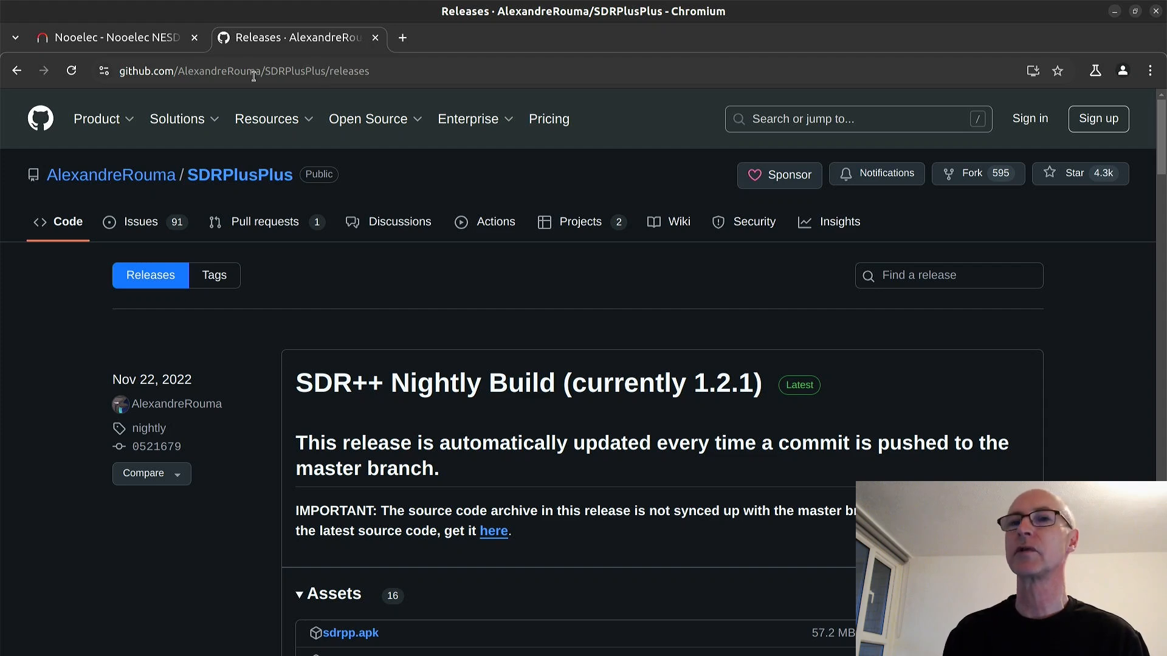
left_click(266, 119)
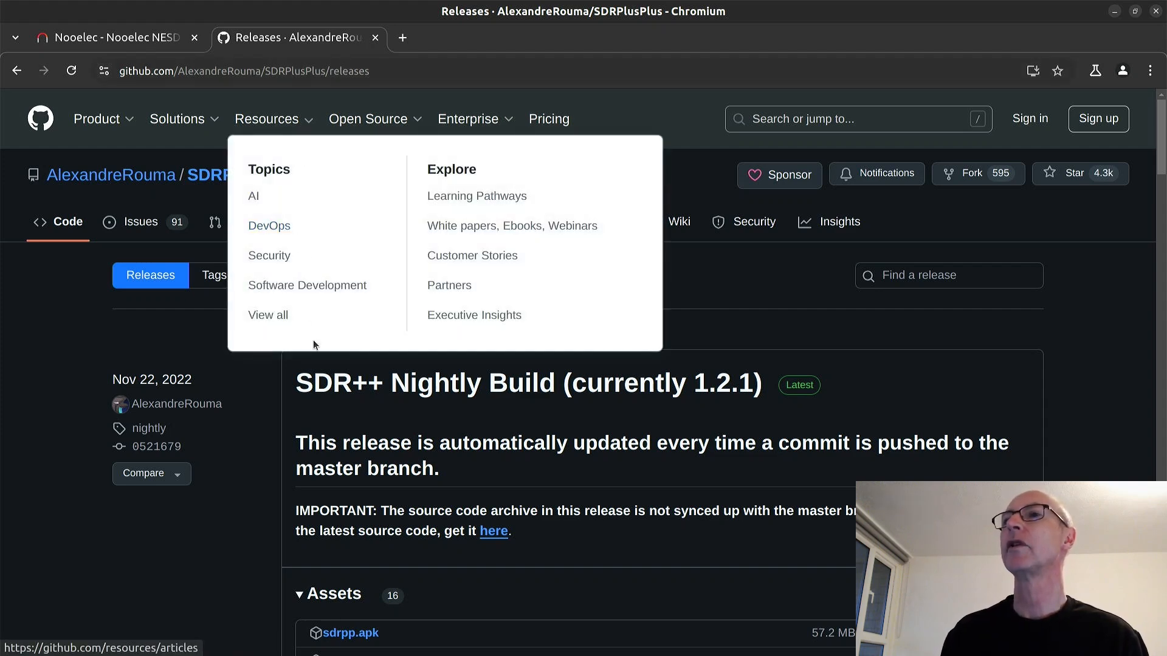
mouse_move(378, 395)
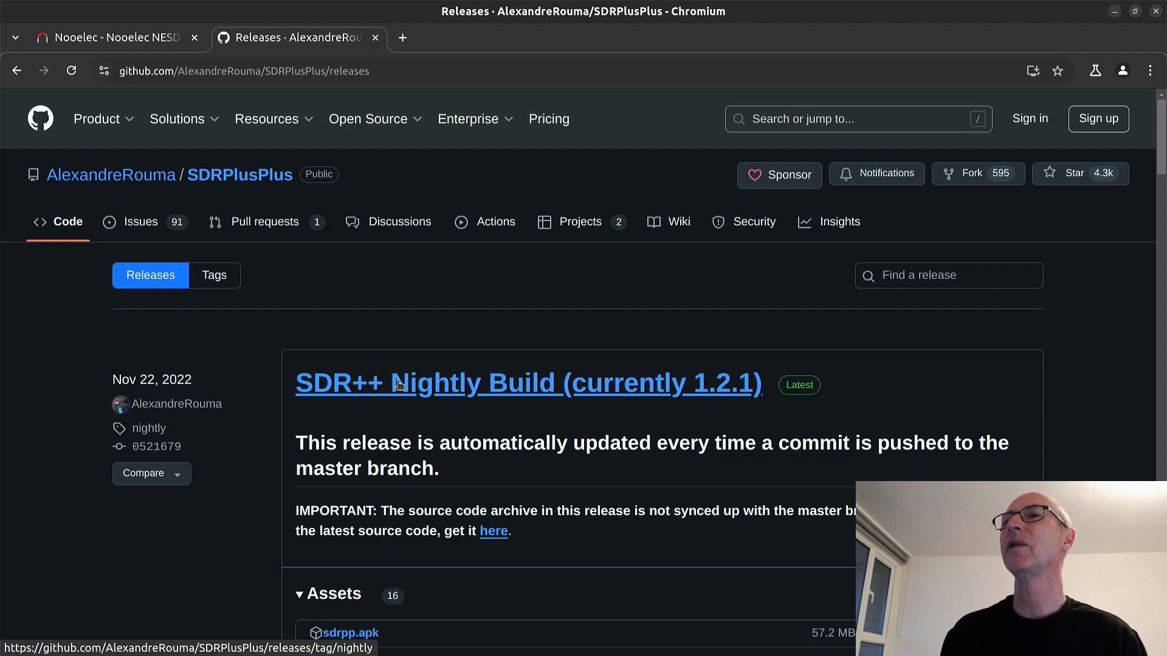
mouse_move(429, 373)
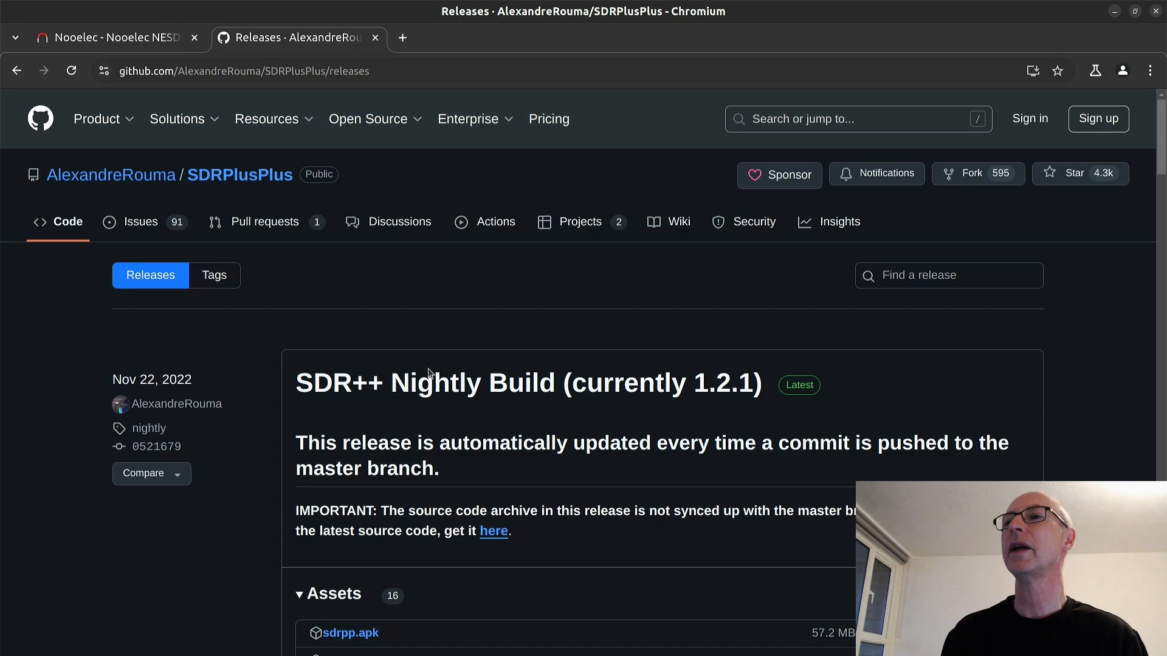
scroll("down", 3)
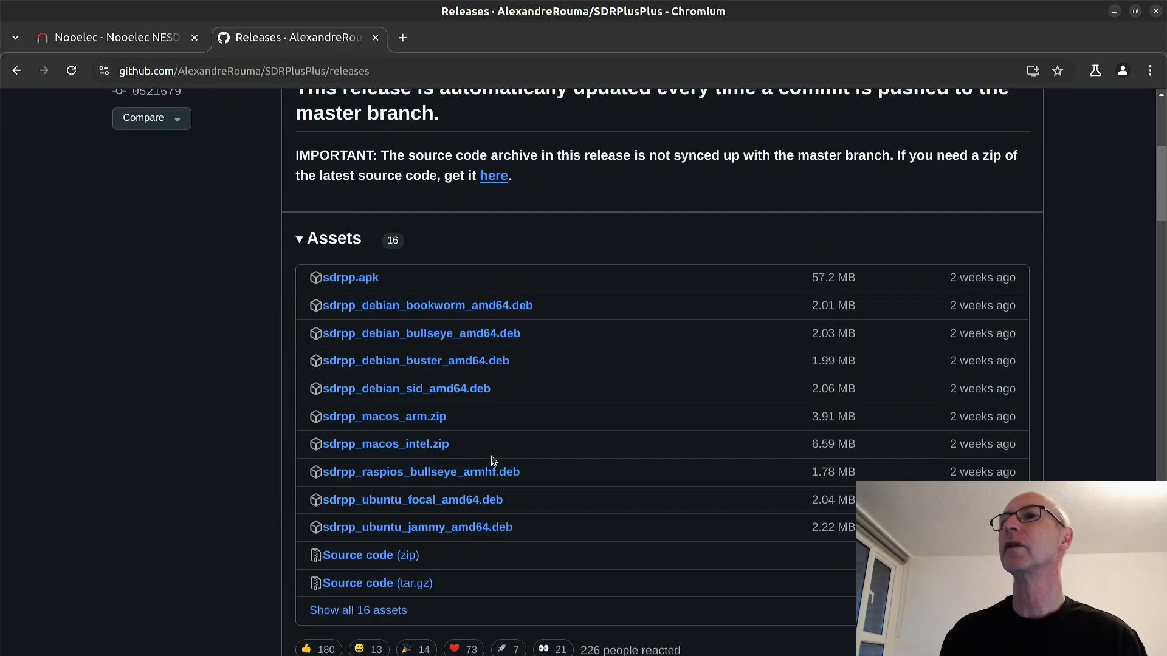
scroll("up", 3)
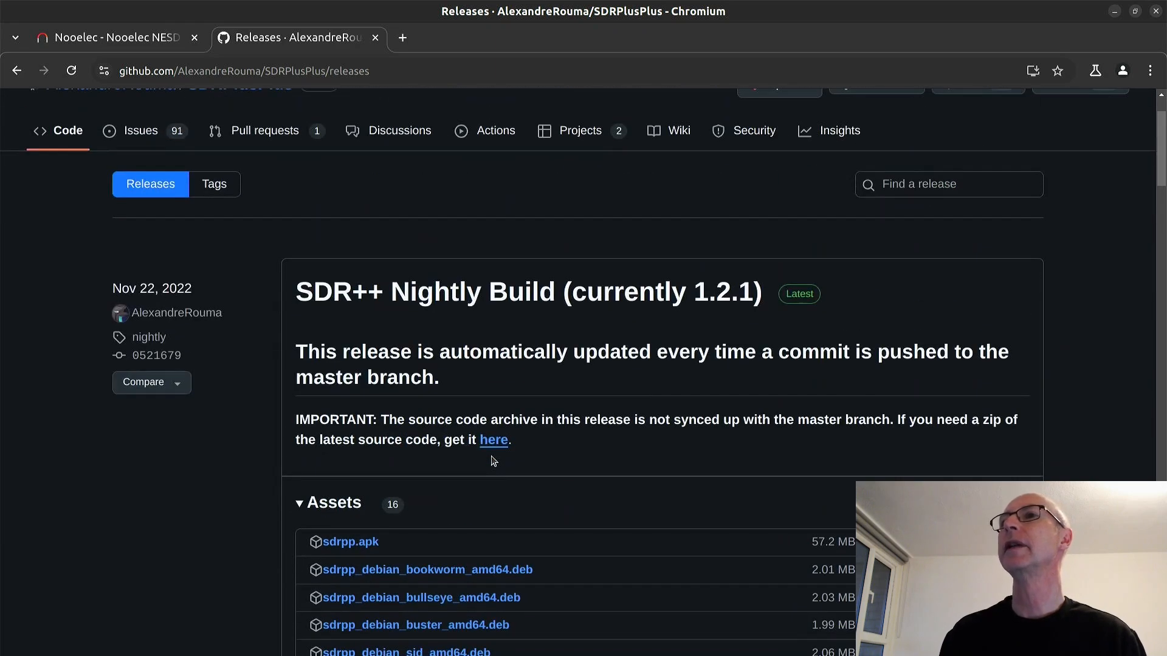
scroll("up", 3)
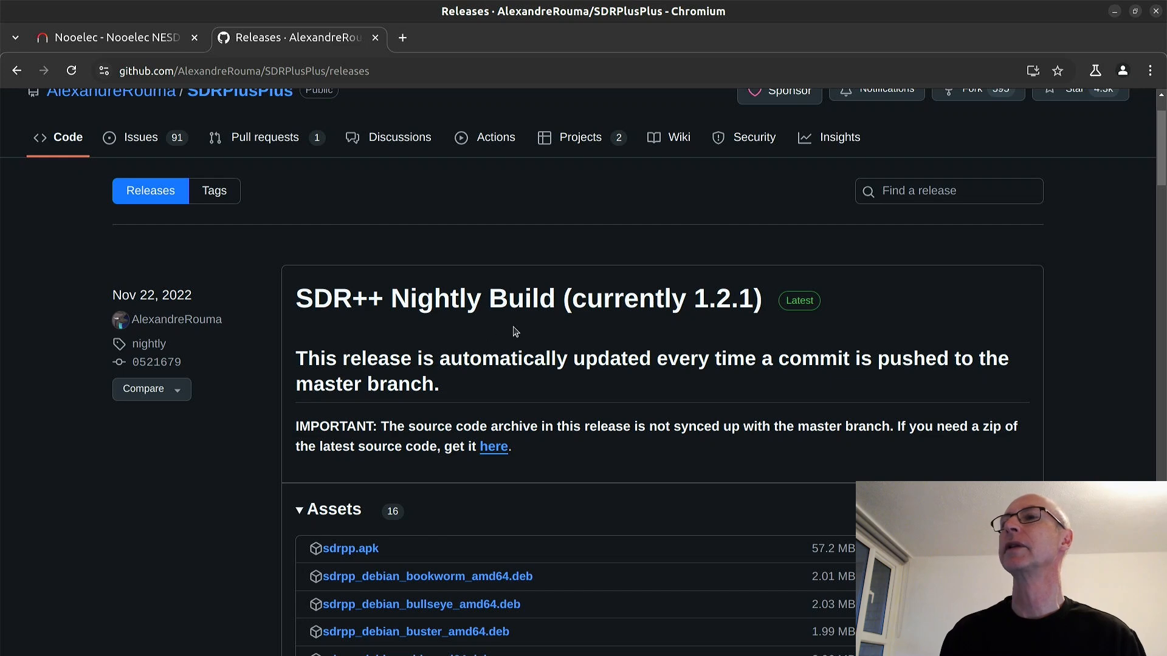
mouse_move(720, 367)
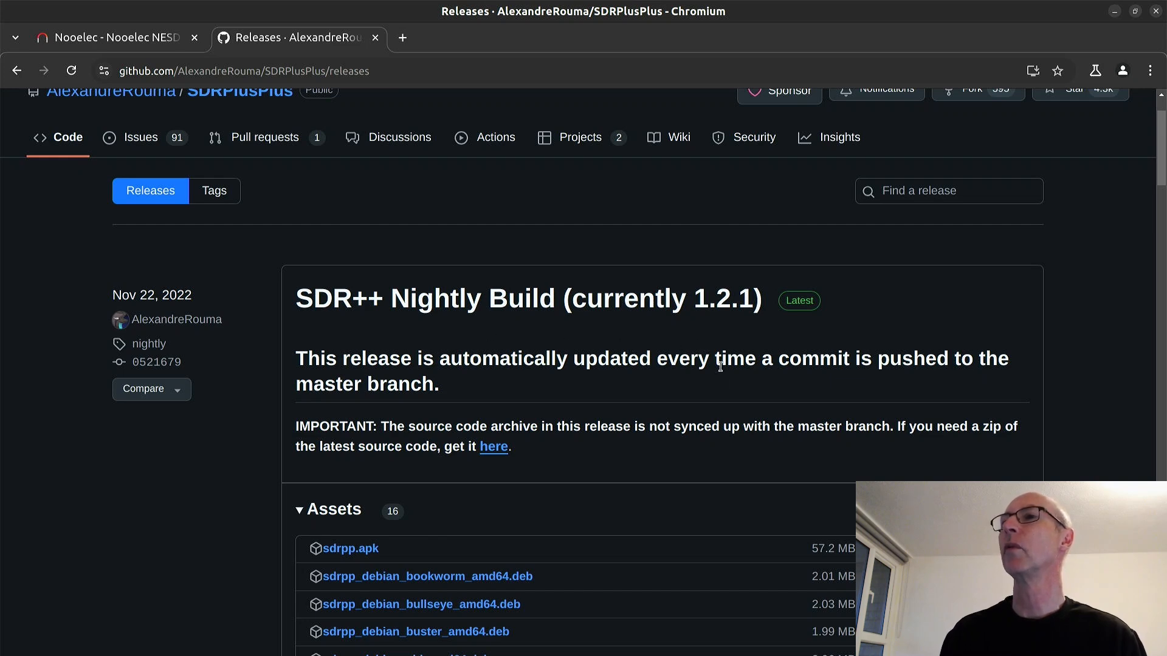
scroll("down", 3)
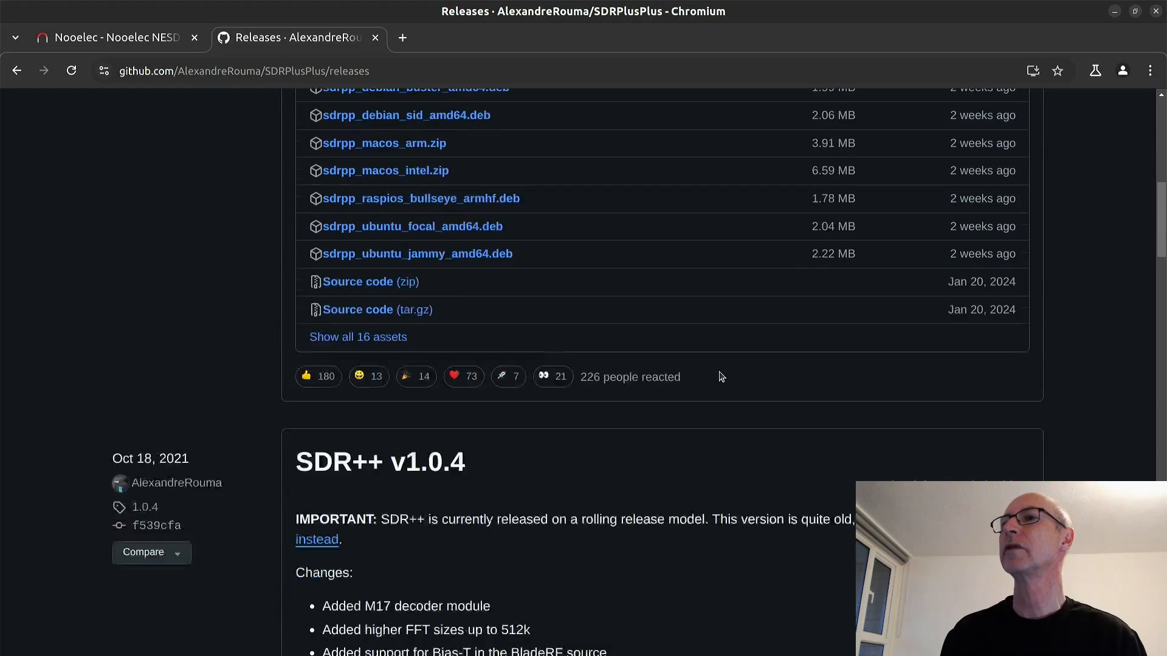
scroll("down", 3)
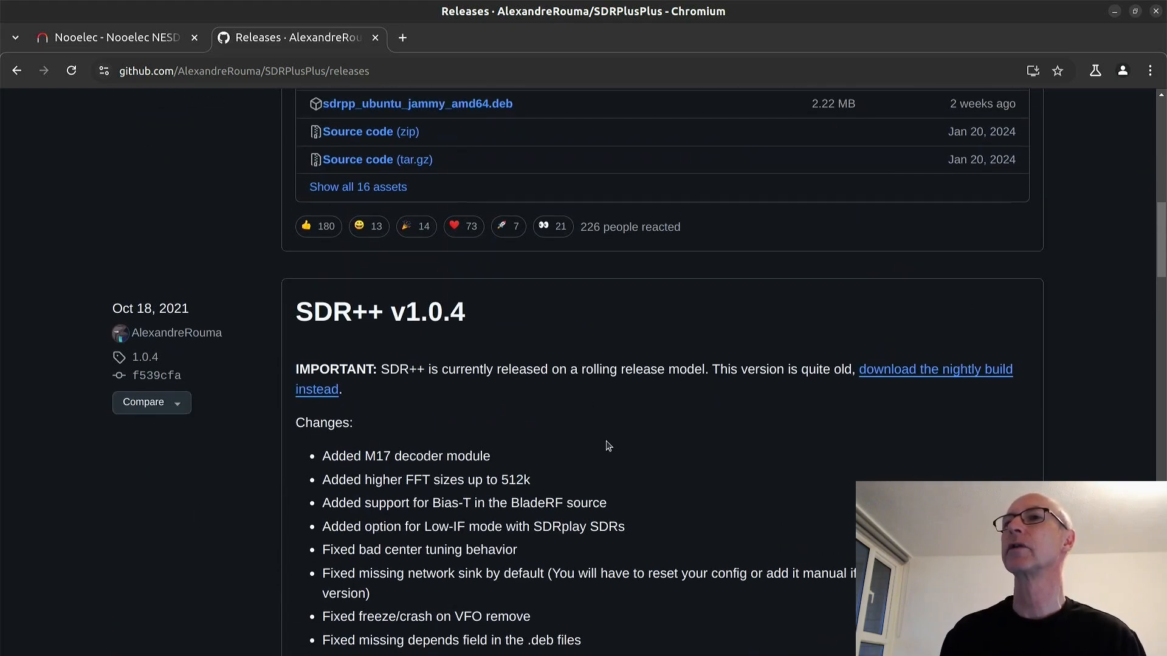
scroll("down", 3)
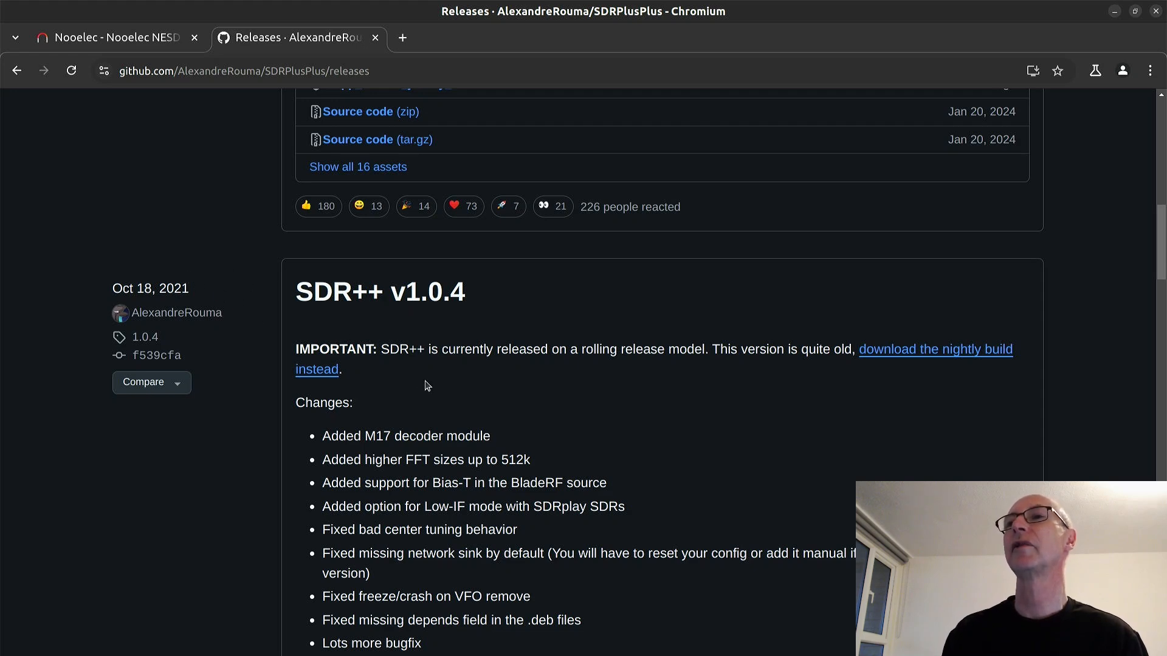
scroll("up", 3)
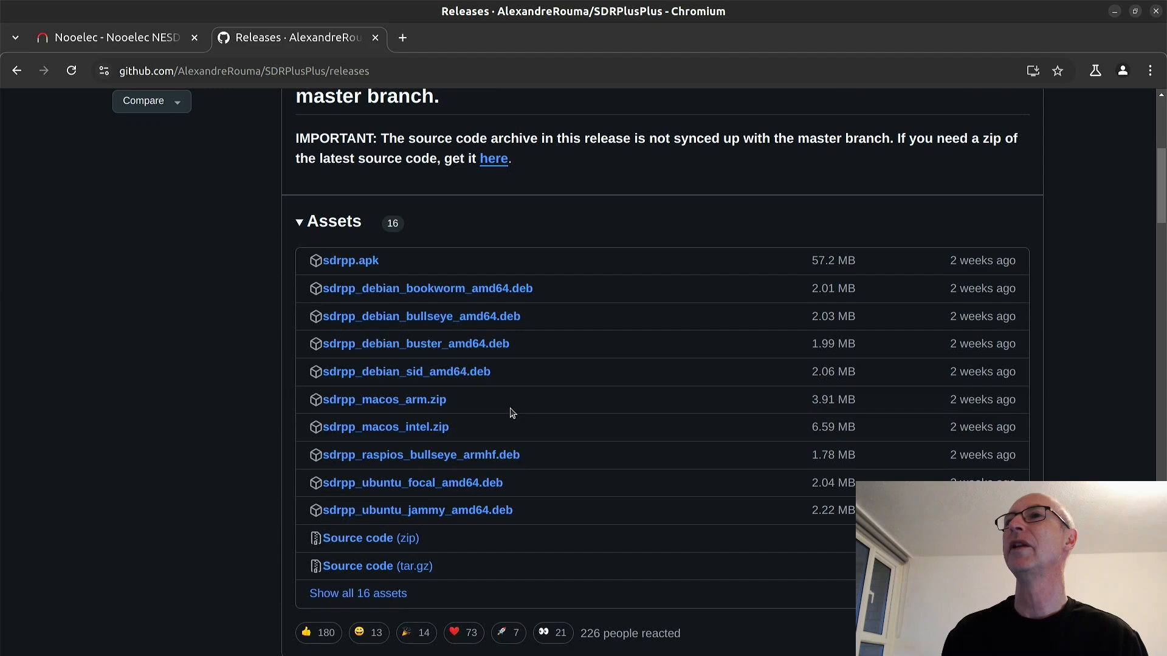
scroll("up", 3)
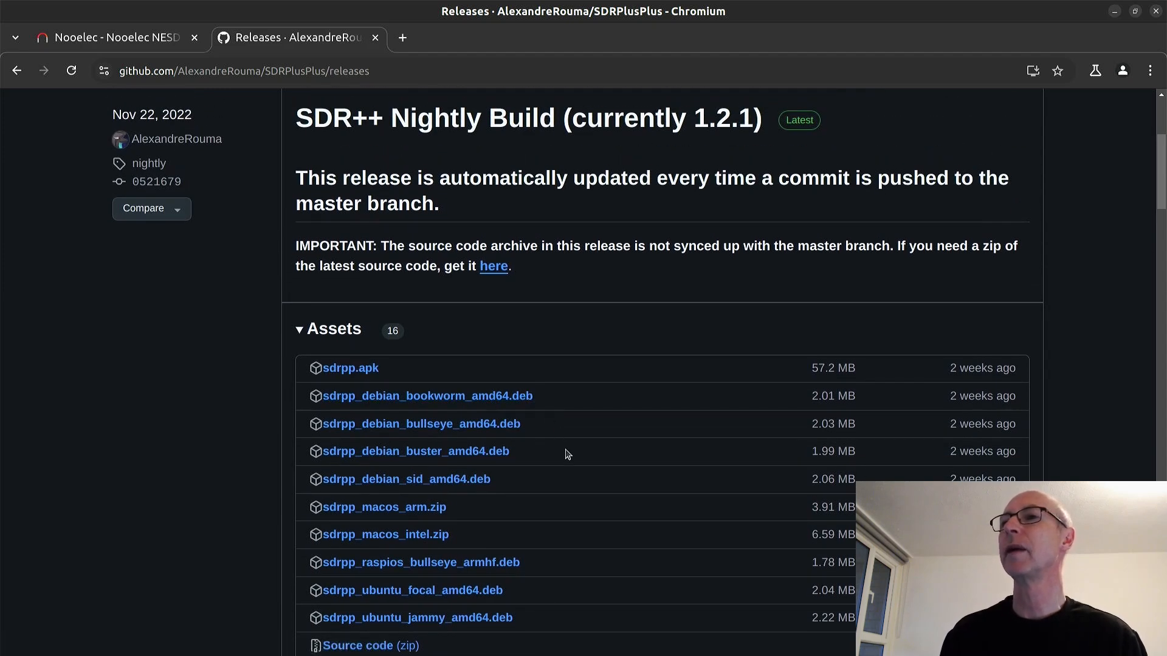
mouse_move(406, 606)
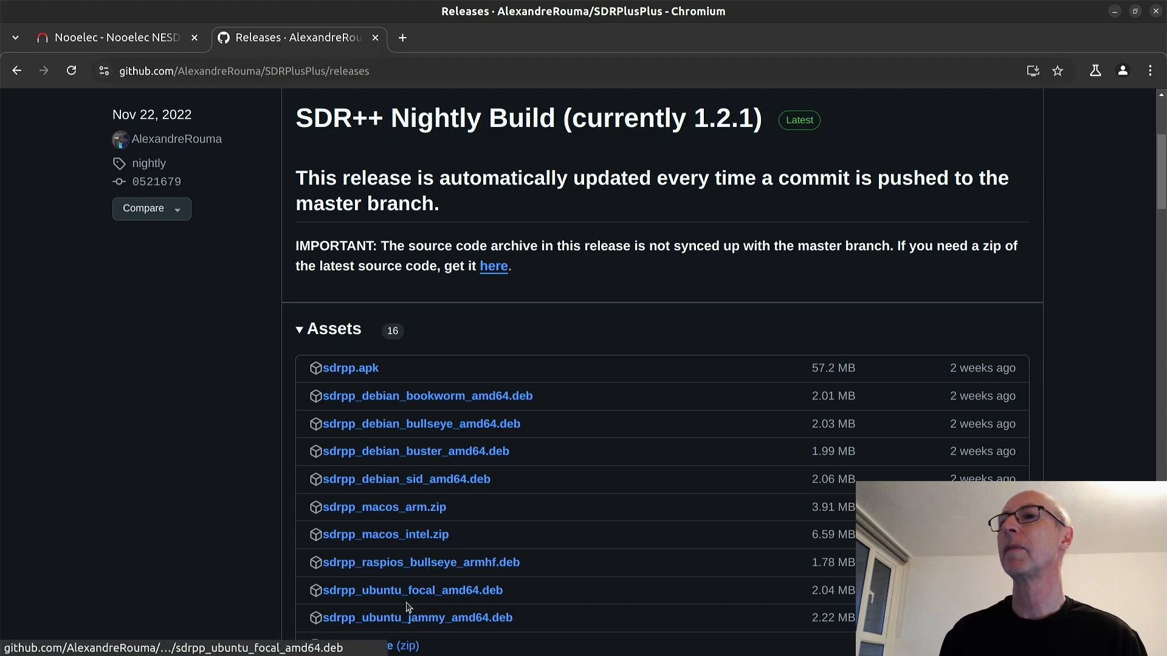
mouse_move(466, 618)
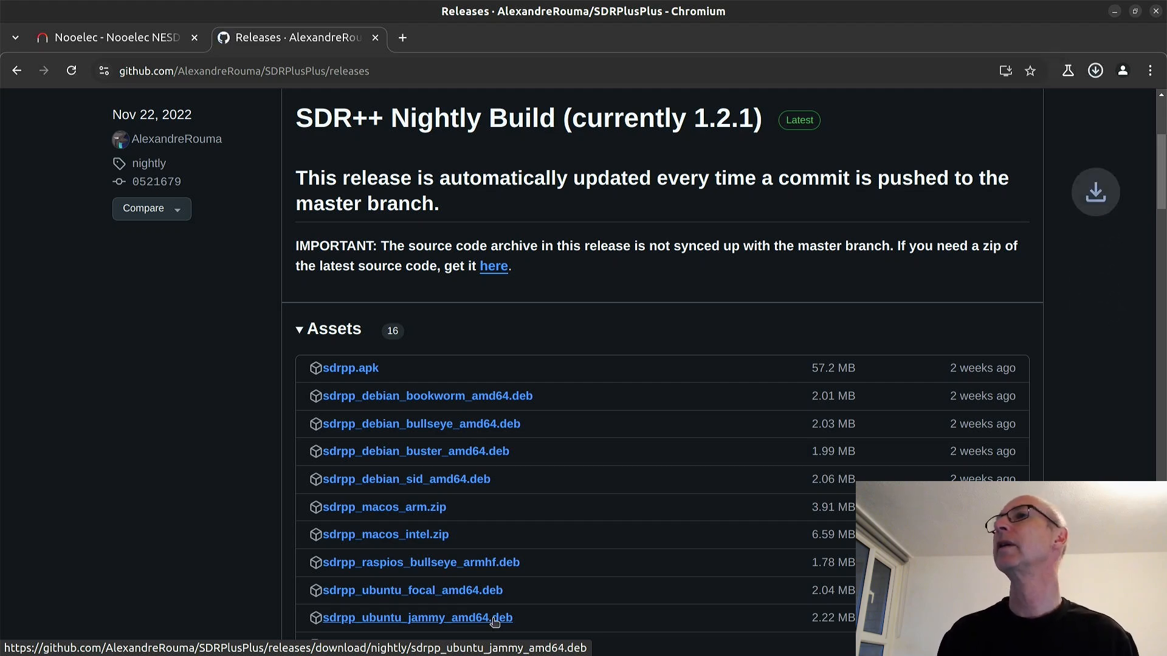
left_click(416, 618)
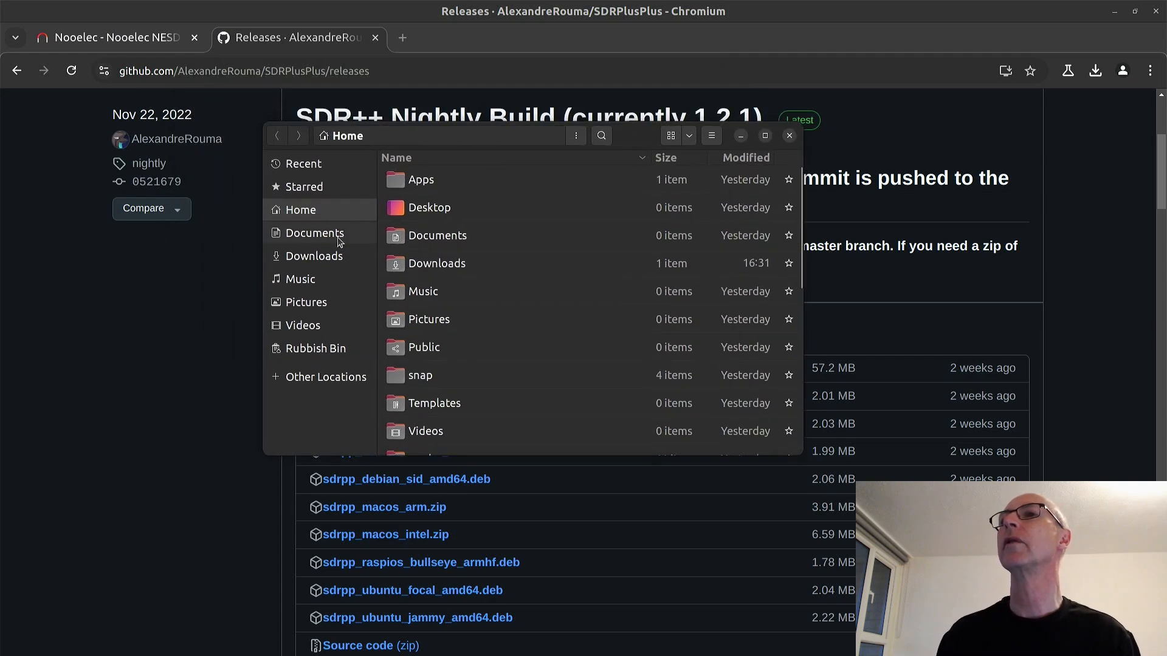
Open Downloads to find sdrpp_ubuntu_jammy_amd64.deb (2.3 MB).
left_click(314, 256)
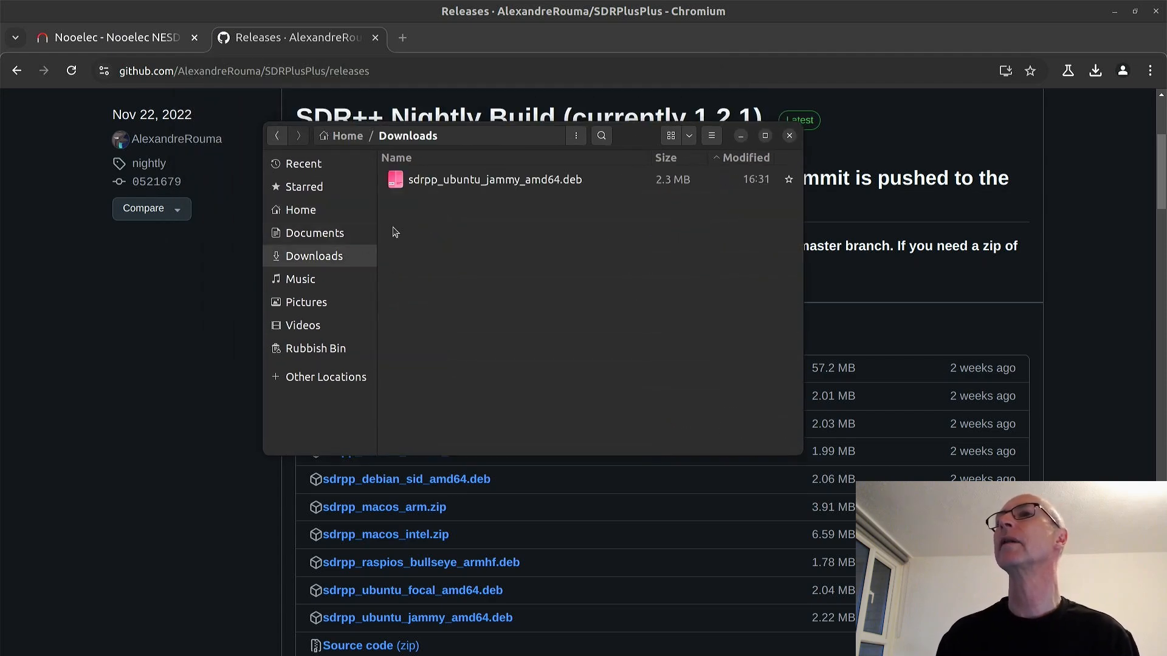
mouse_move(505, 209)
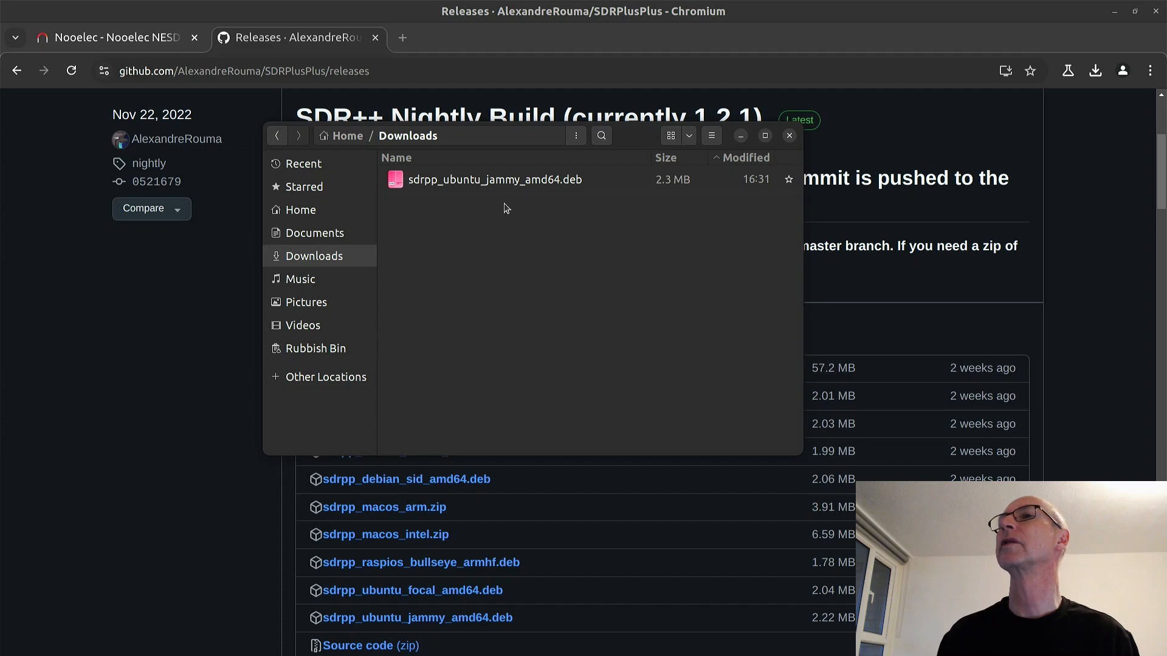
mouse_move(740, 140)
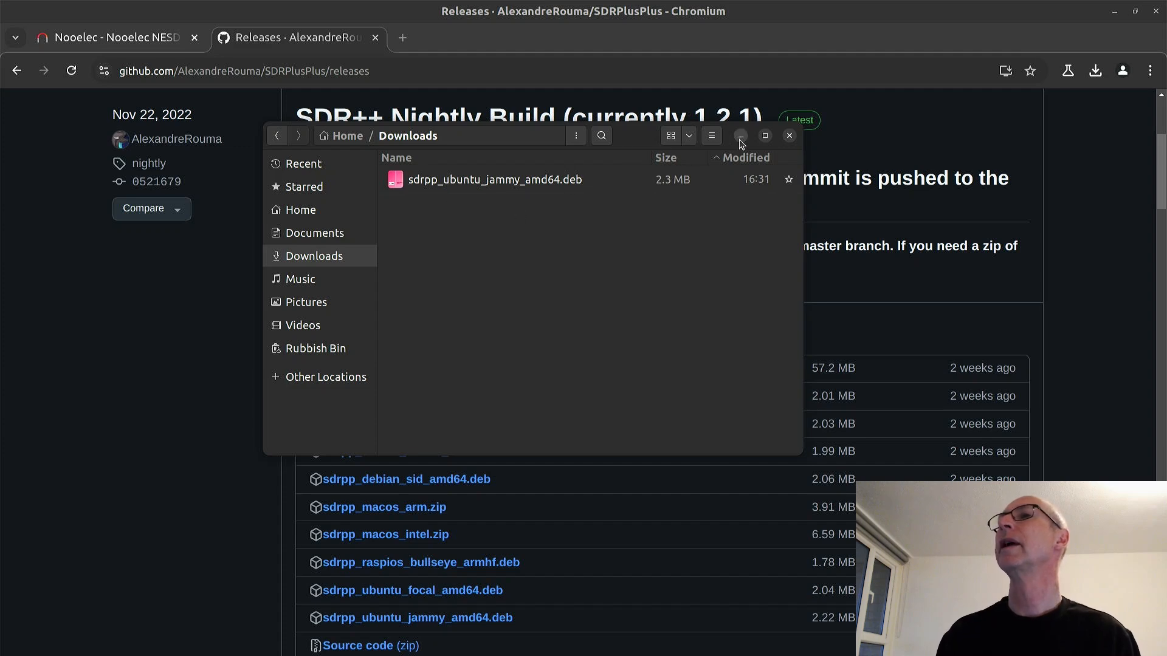
Minimise the Files window to reach the terminal at the home prompt.
left_click(789, 135)
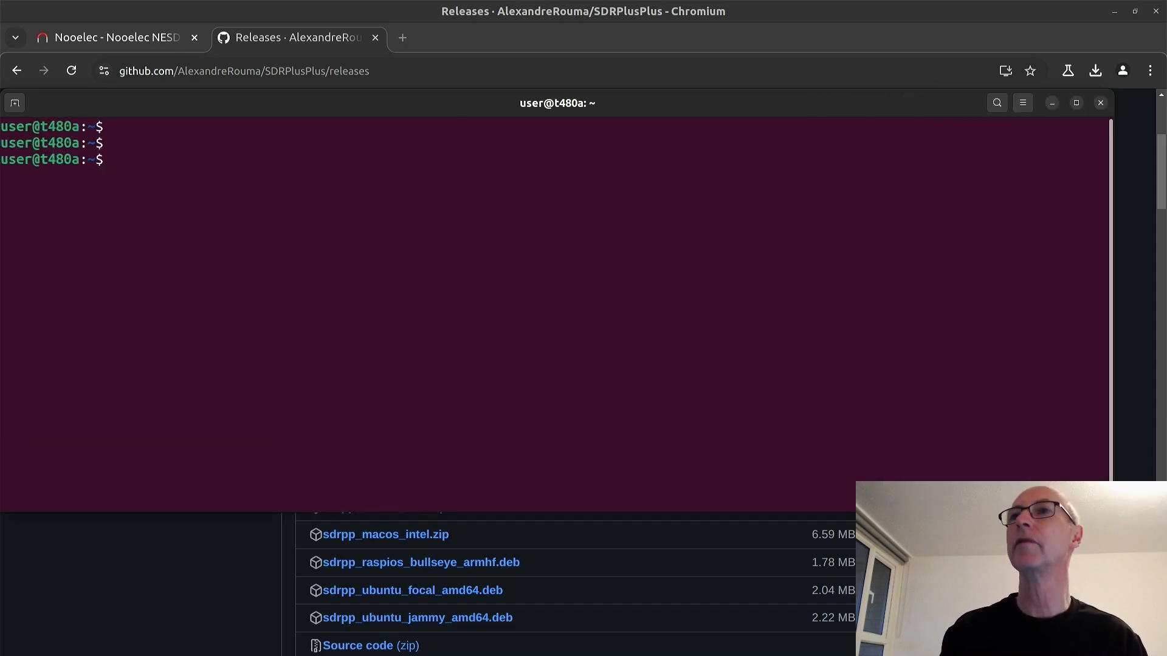
Install /home/user/Downloads/sdrpp_ubuntu_jammy_amd64.deb with sudo apt, completing sdrpp 1.2.1-1432 setup.
type("sudo apt install /home/user/Downloads/sdrpp_ubuntu_jammy_amd64.deb")
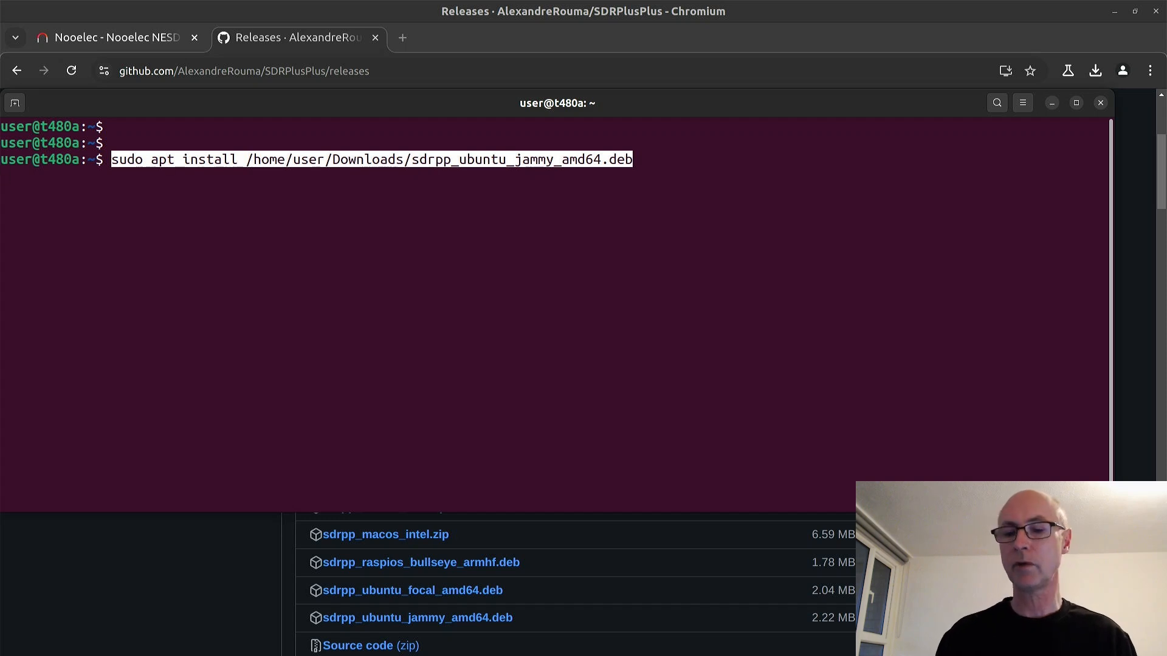
key("Return")
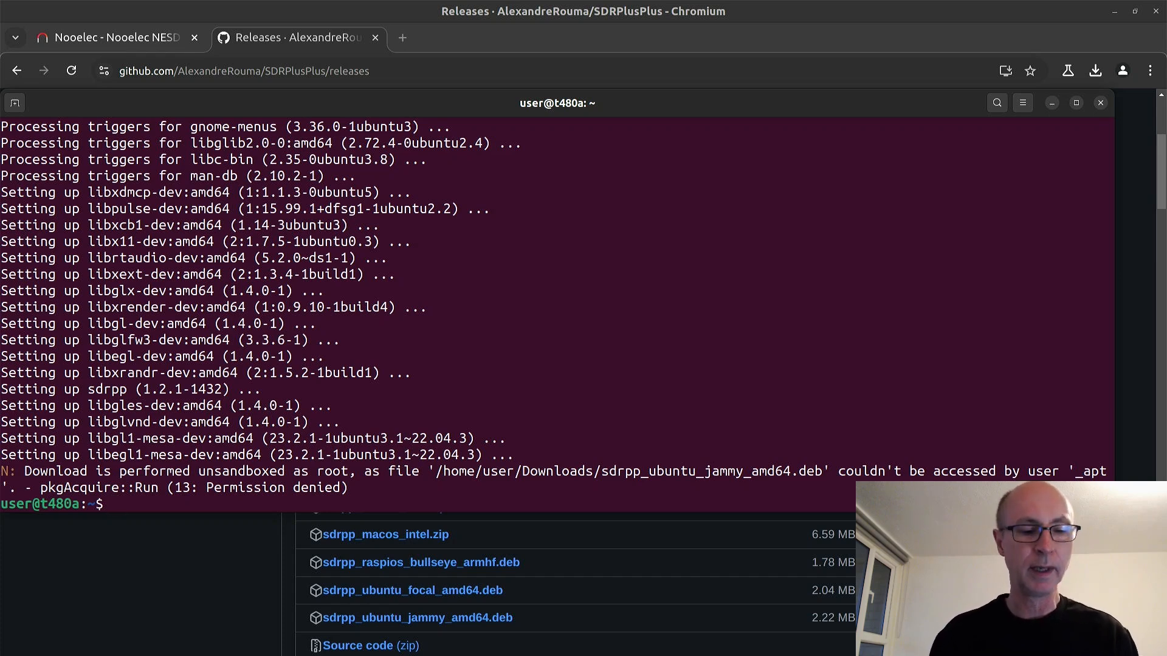
type("s")
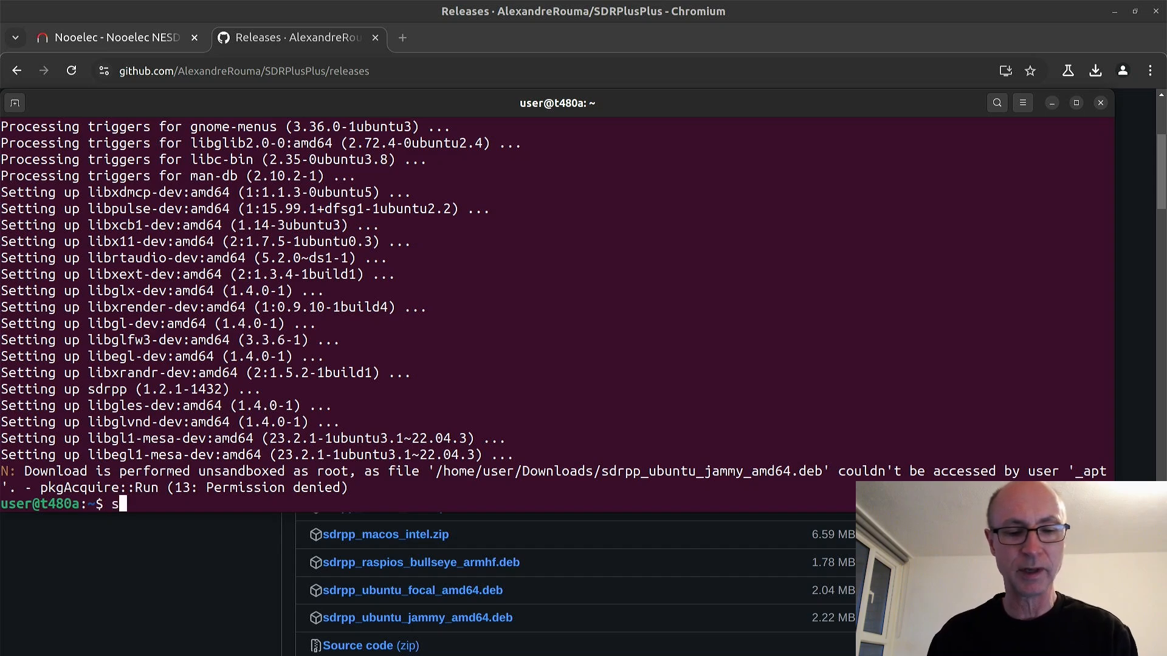
Launch SDR++ v1.2.1 from the terminal with the sdrpp command.
type("drpp")
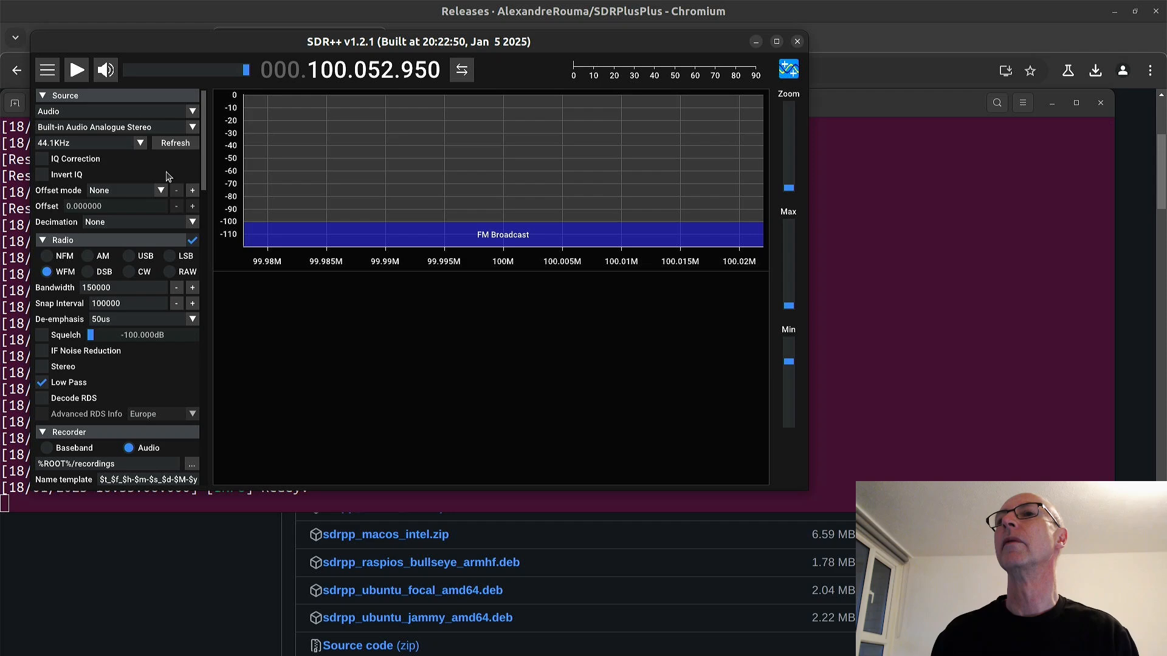
mouse_move(280, 171)
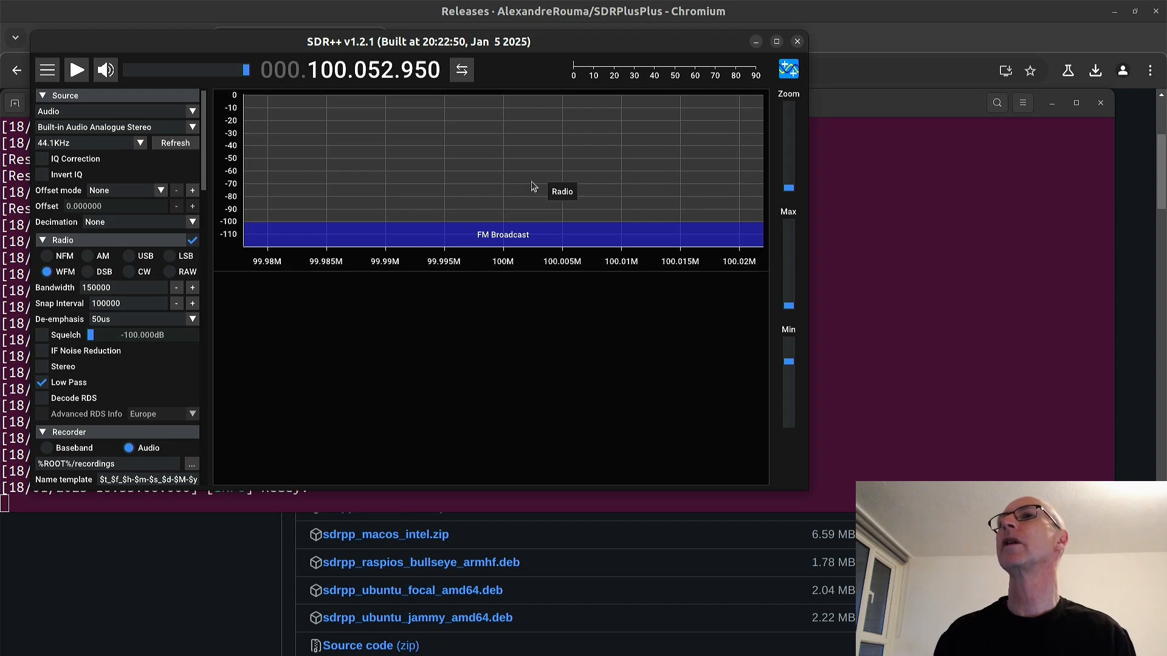
mouse_move(765, 61)
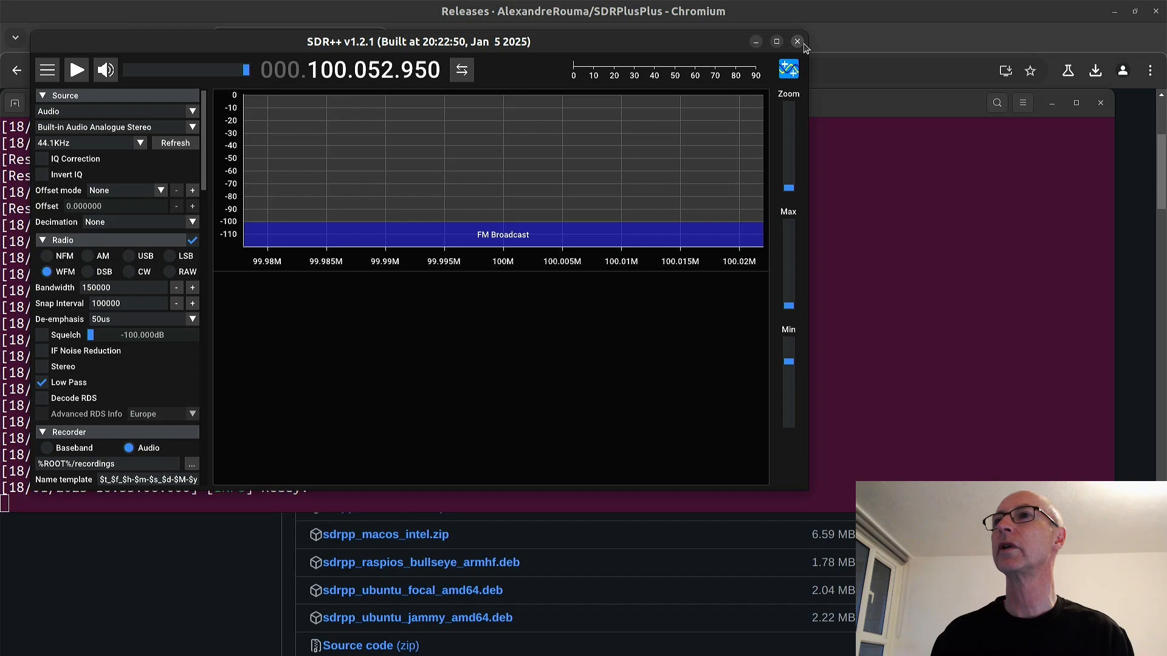
Close SDR++ and scroll the terminal log to read its startup errors.
left_click(796, 41)
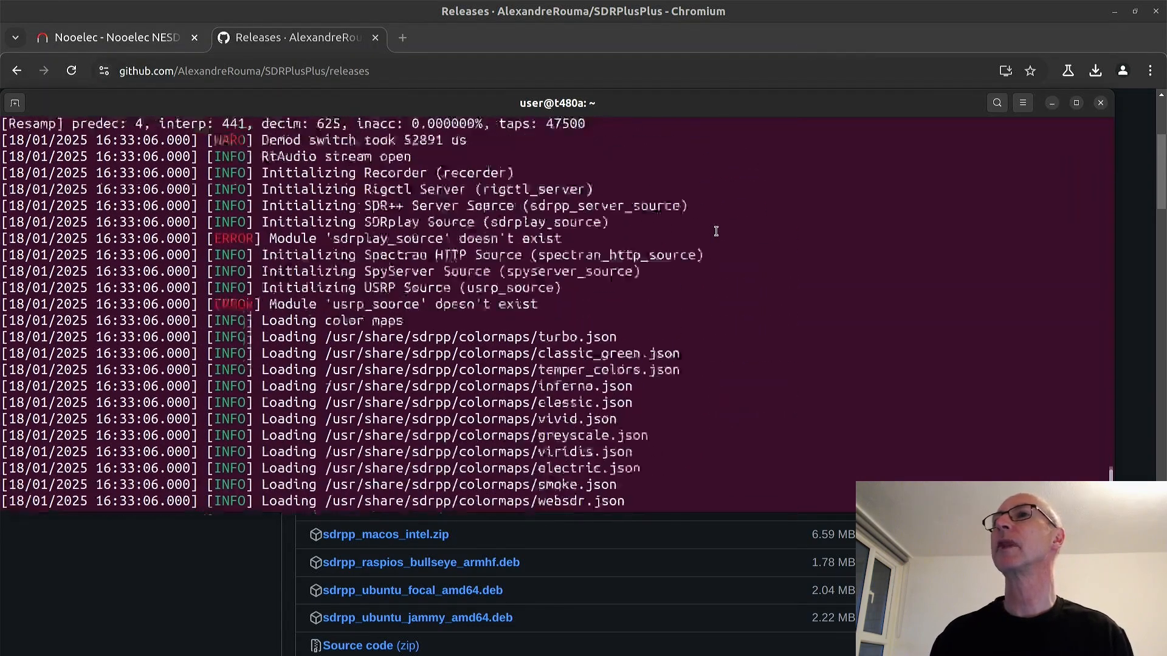
scroll("down", 3)
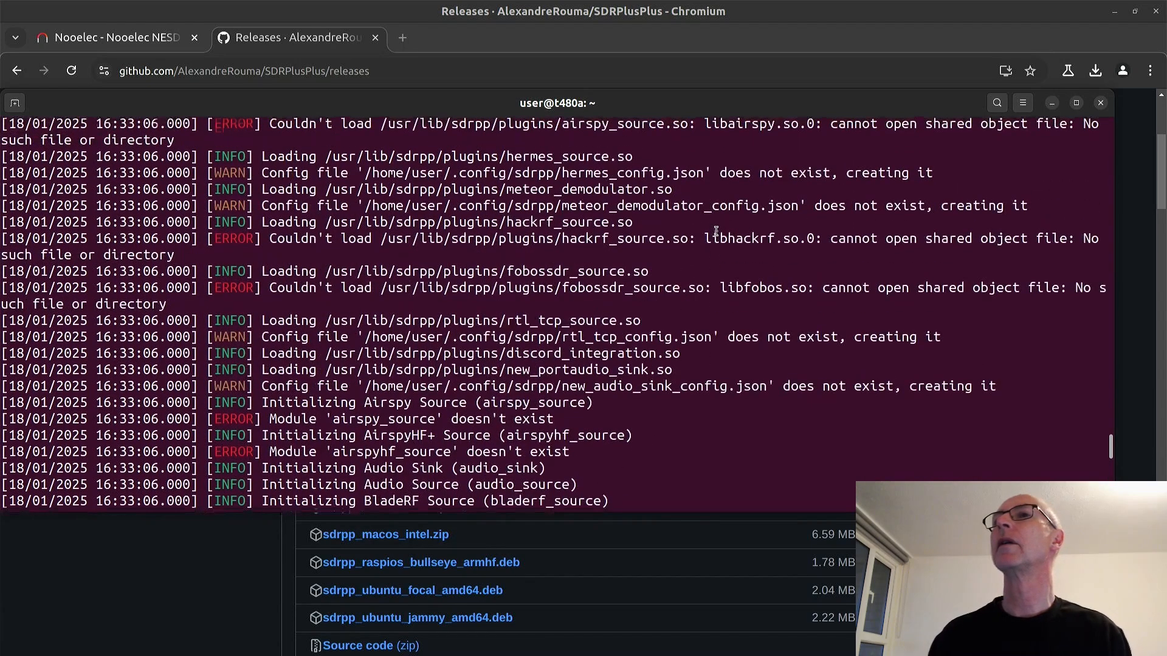
scroll("down", 3)
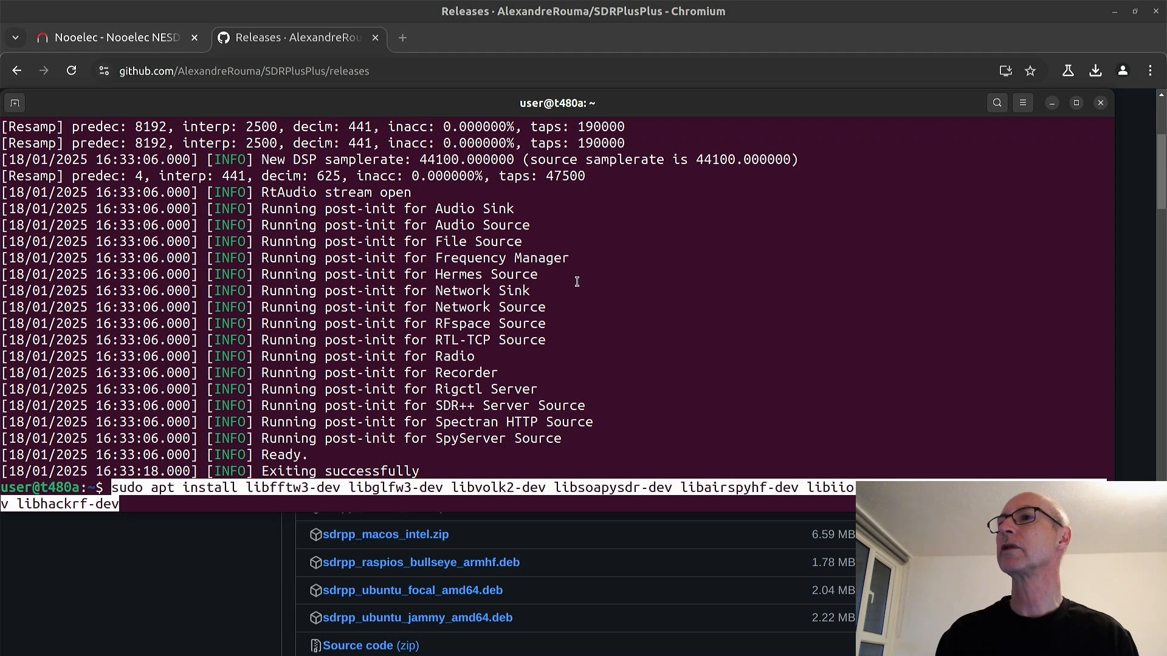
mouse_move(948, 422)
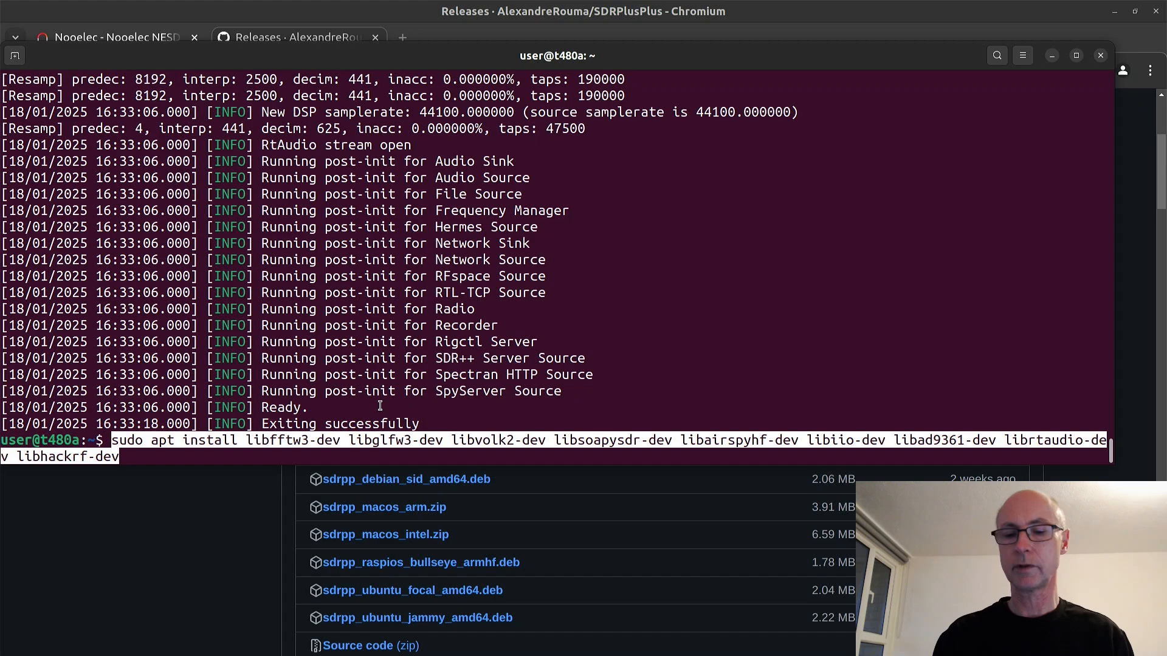
Run the apt install for libsoapysdr-dev, libairspyhf-dev, libhackrf-dev and SoapySDR modules.
key("Return")
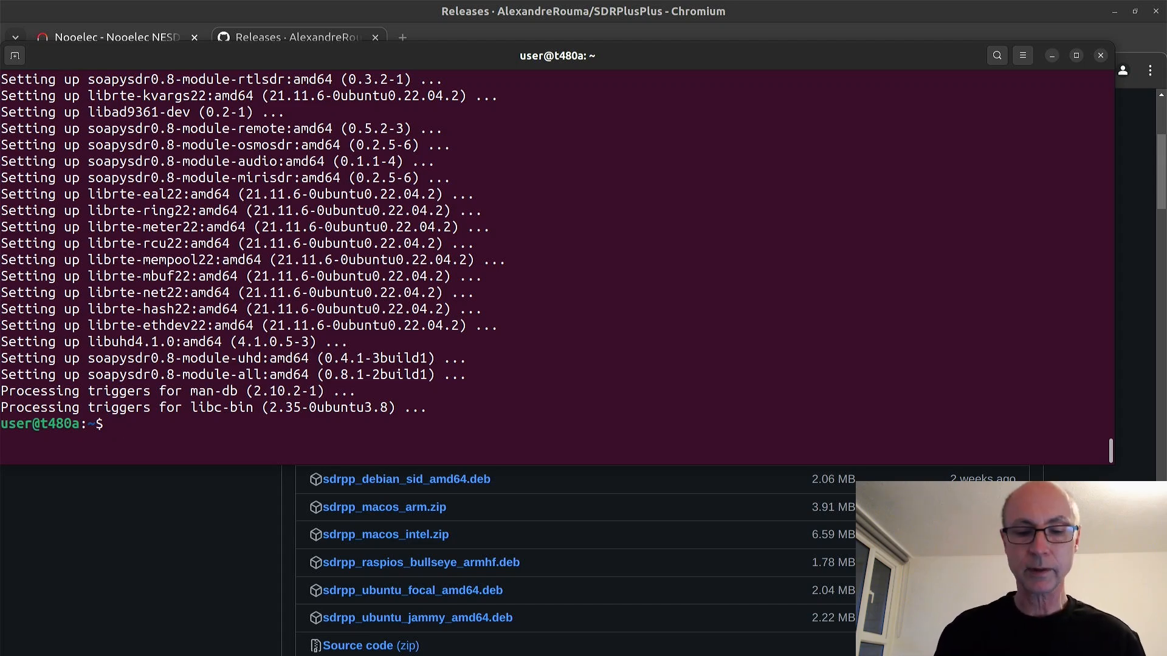
Check that lsusb lists the Realtek RTL2838 DVB-T dongle, then relaunch sdrpp.
type("lsusb")
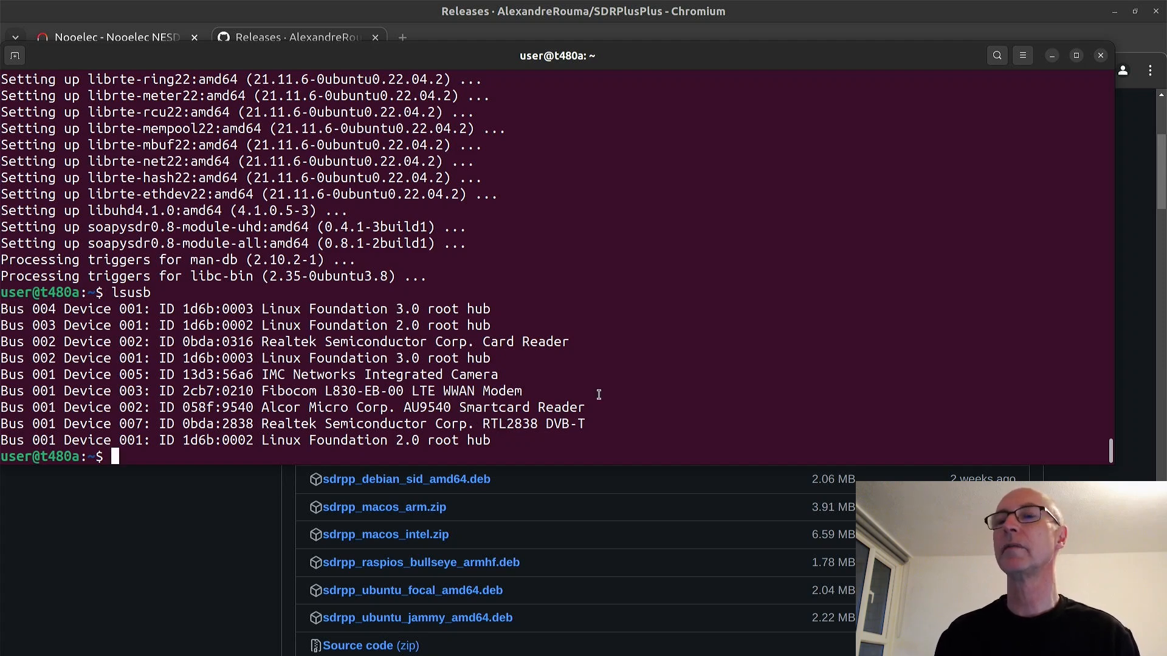
type("sd")
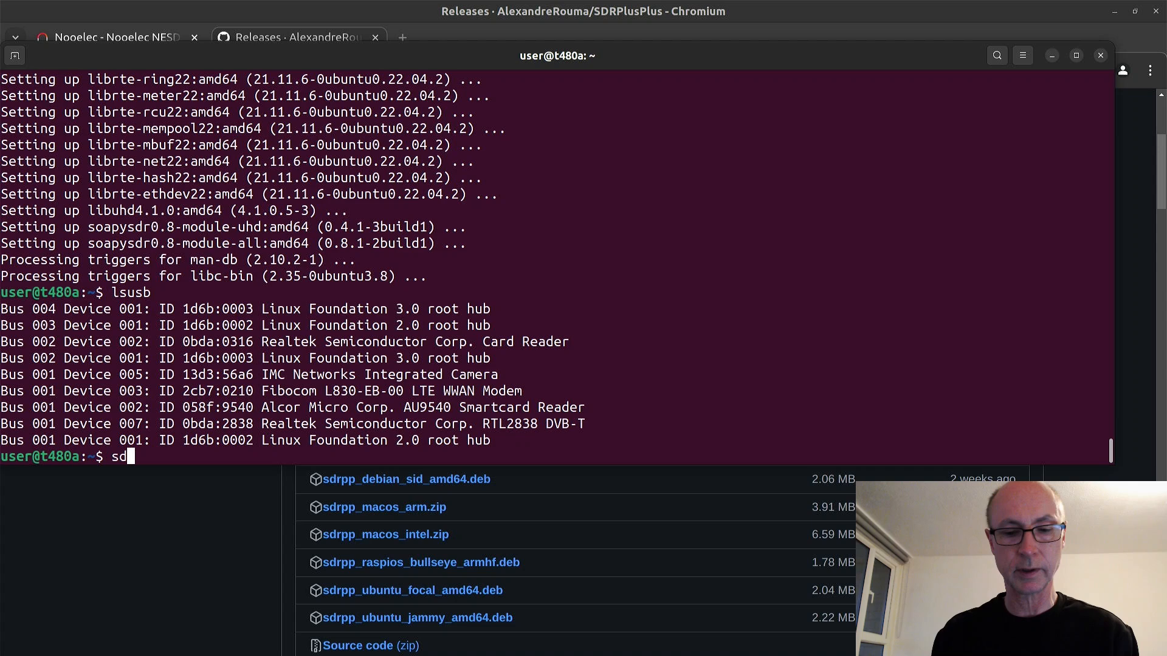
key("Return")
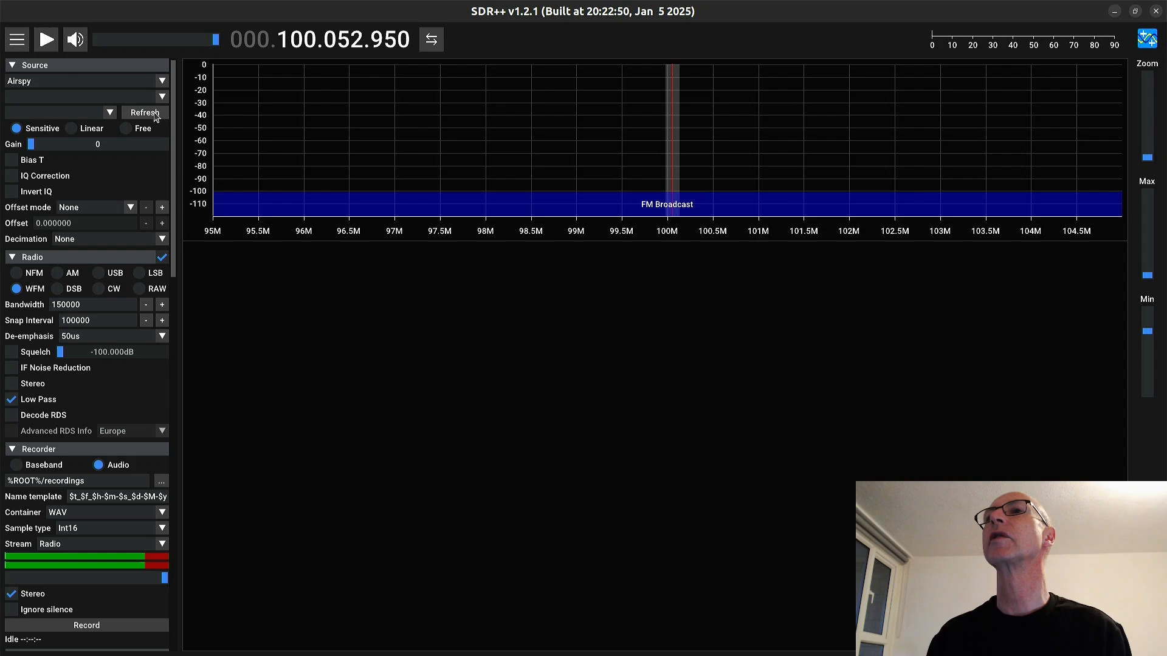
mouse_move(170, 79)
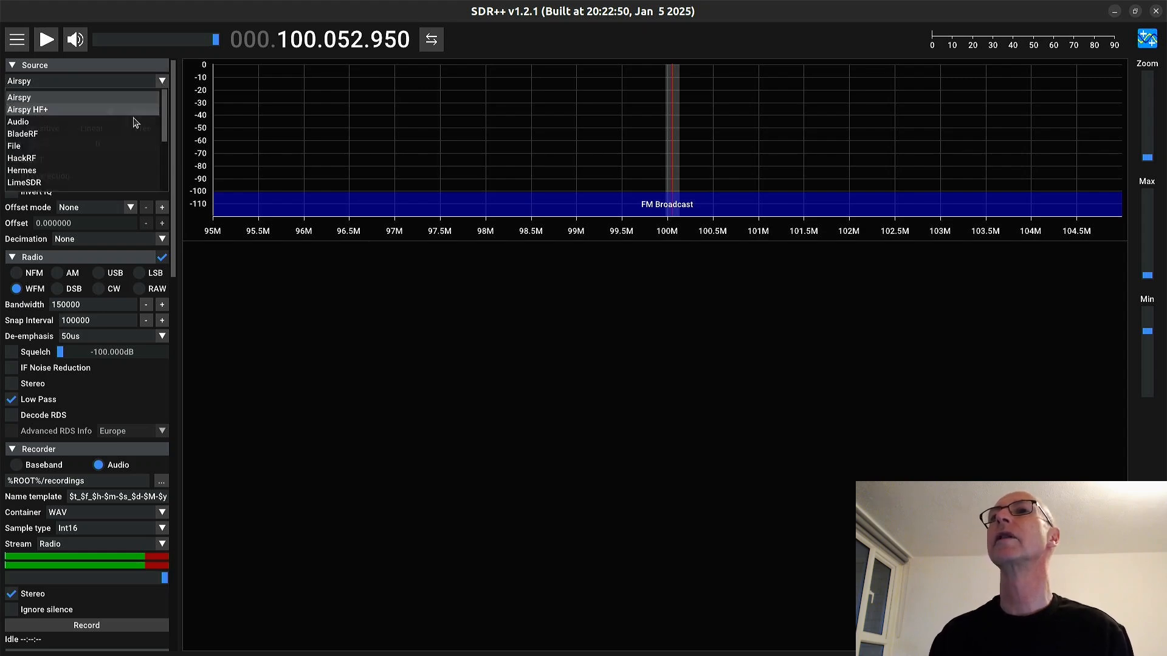
Select RTL-SDR as the source, detecting the Generic RTL2832U OEM dongle.
scroll("down", 3)
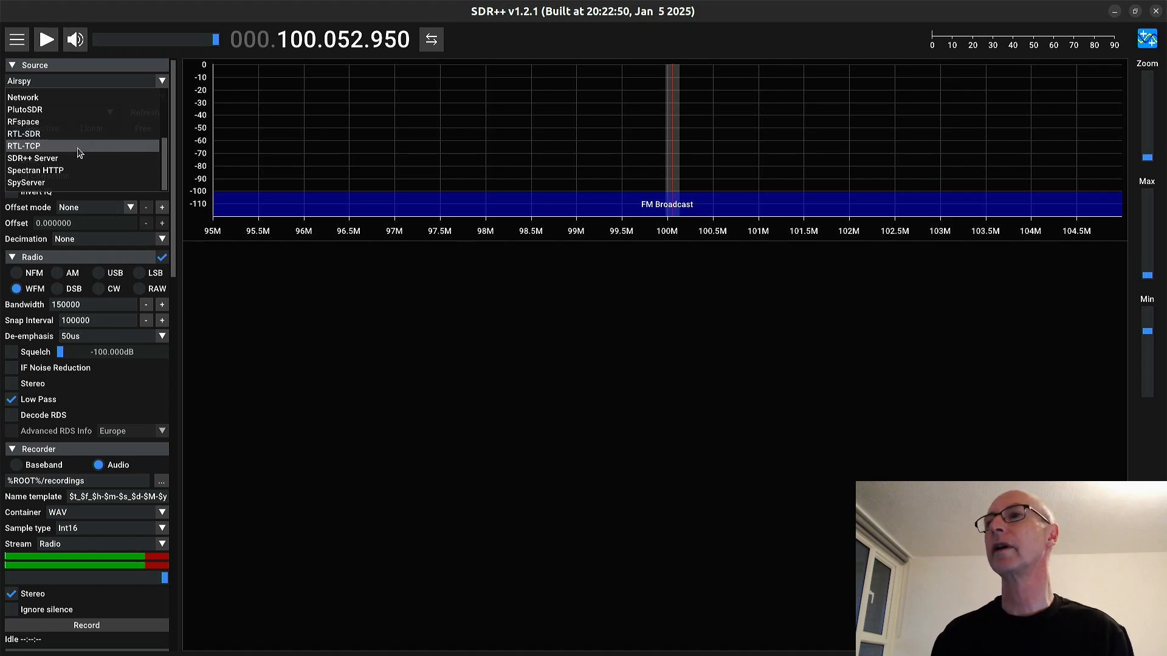
mouse_move(78, 136)
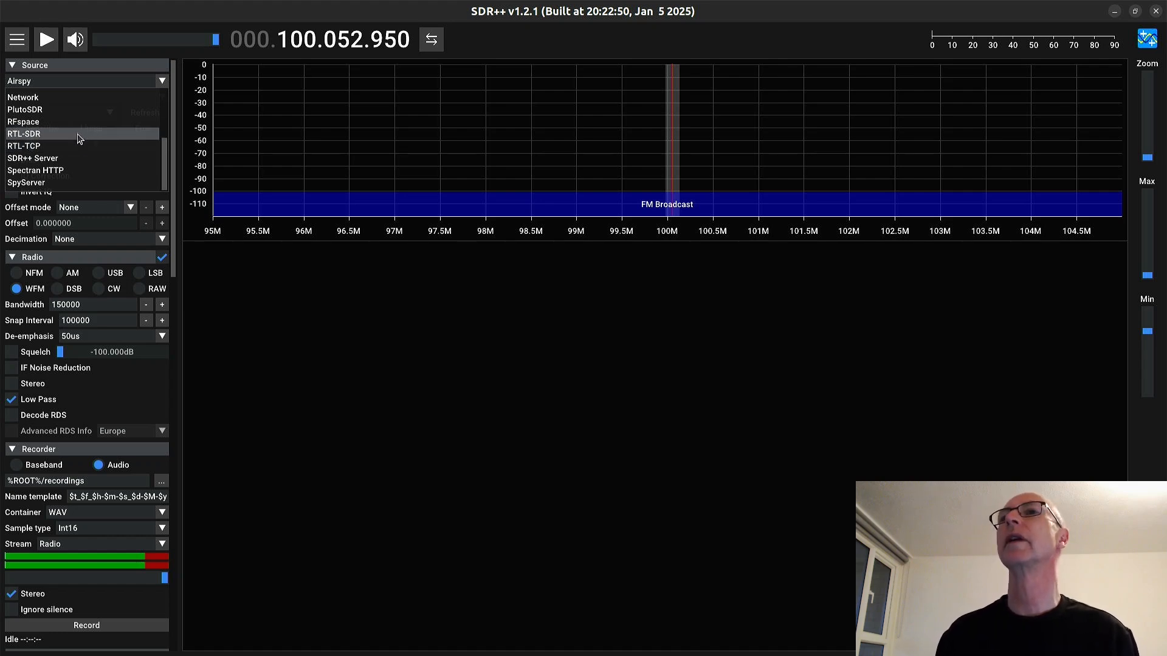
left_click(27, 134)
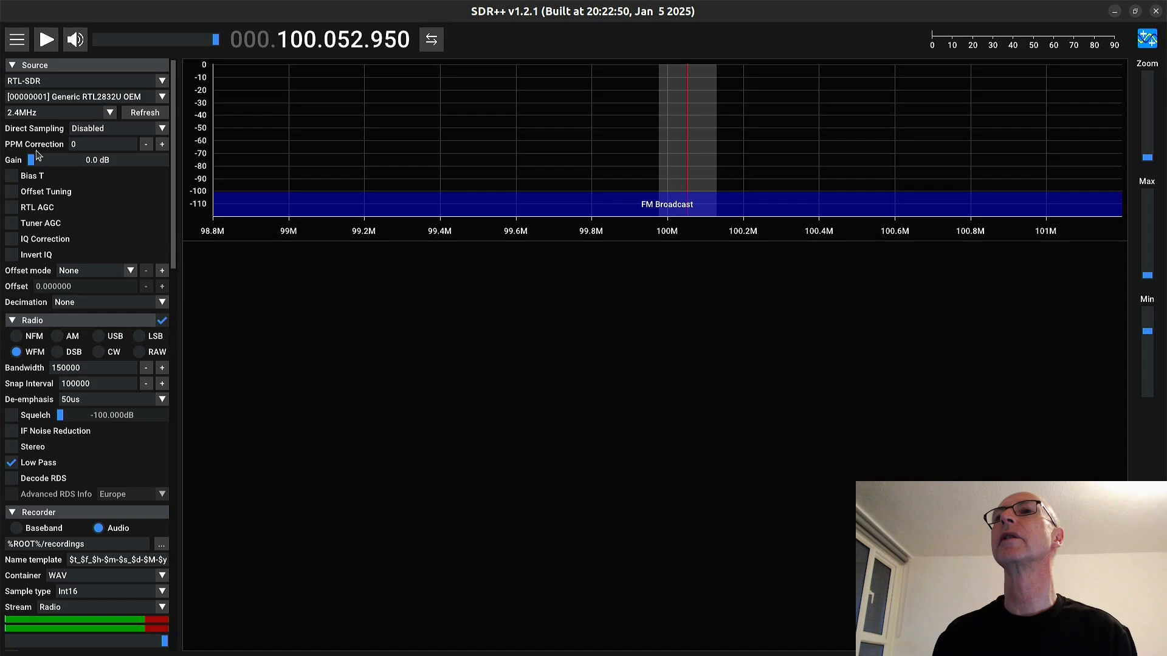
Raise the tuner gain to 33.8 dB and enable RTL AGC.
left_click_drag(31, 159, 80, 159)
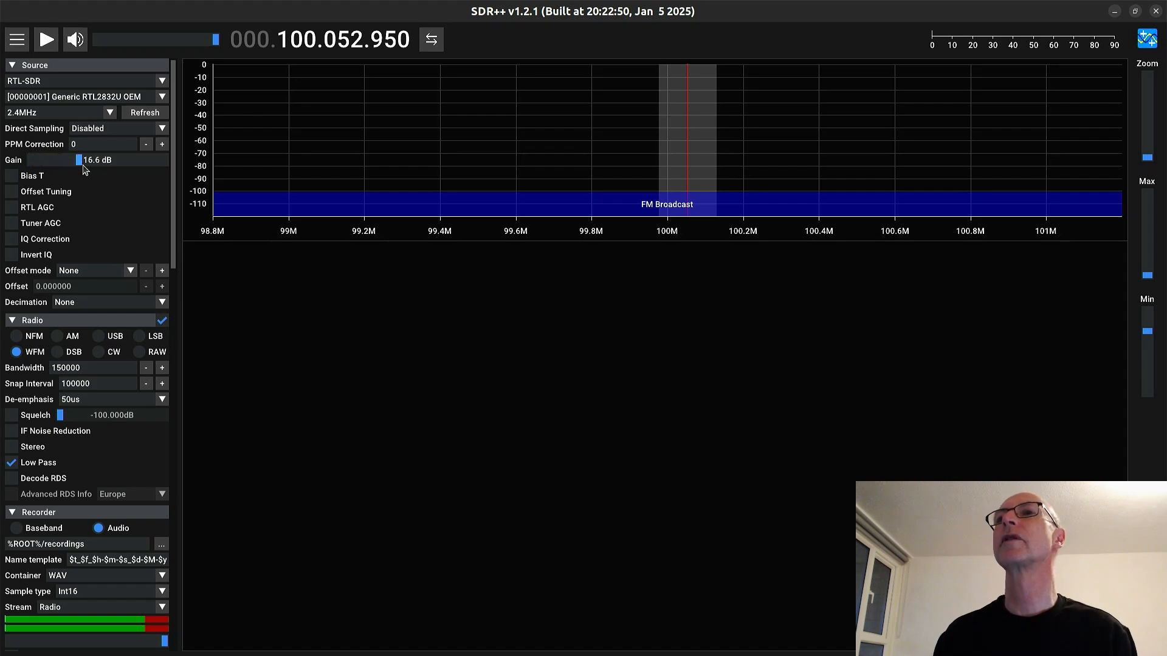
left_click_drag(78, 159, 116, 159)
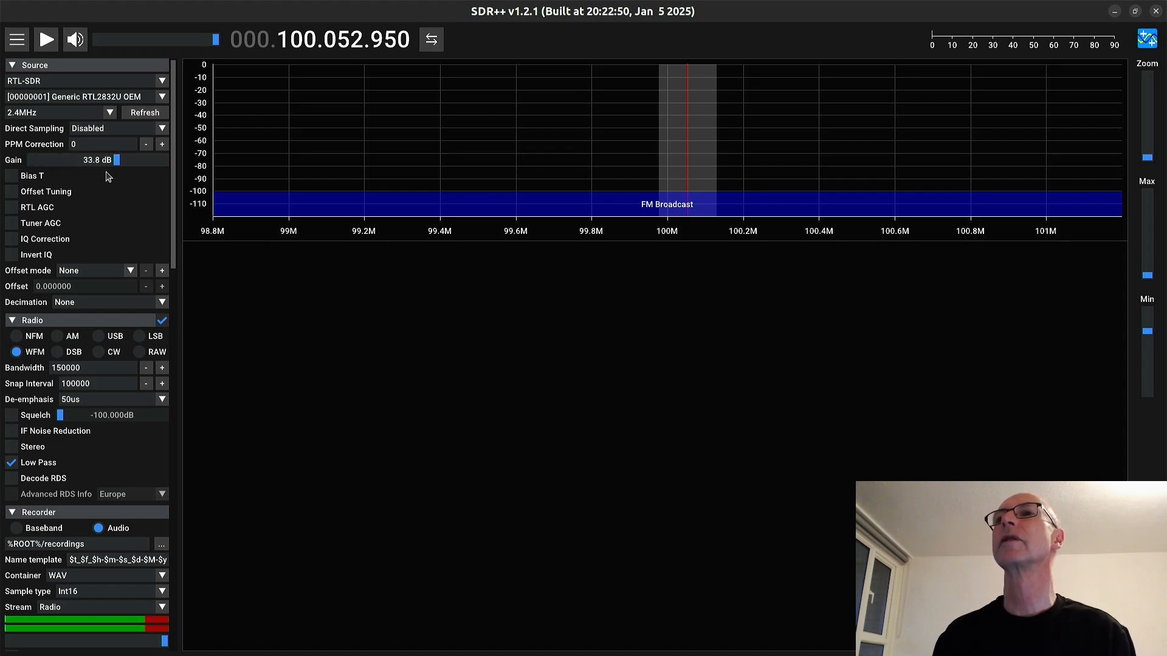
left_click(15, 207)
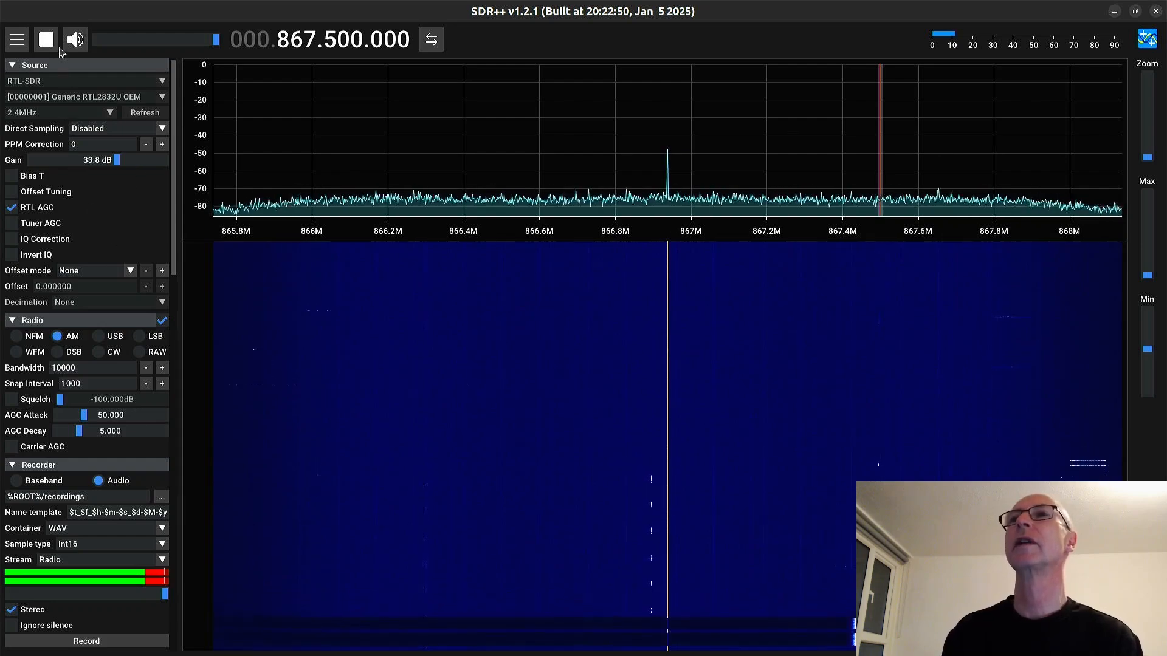
left_click(46, 39)
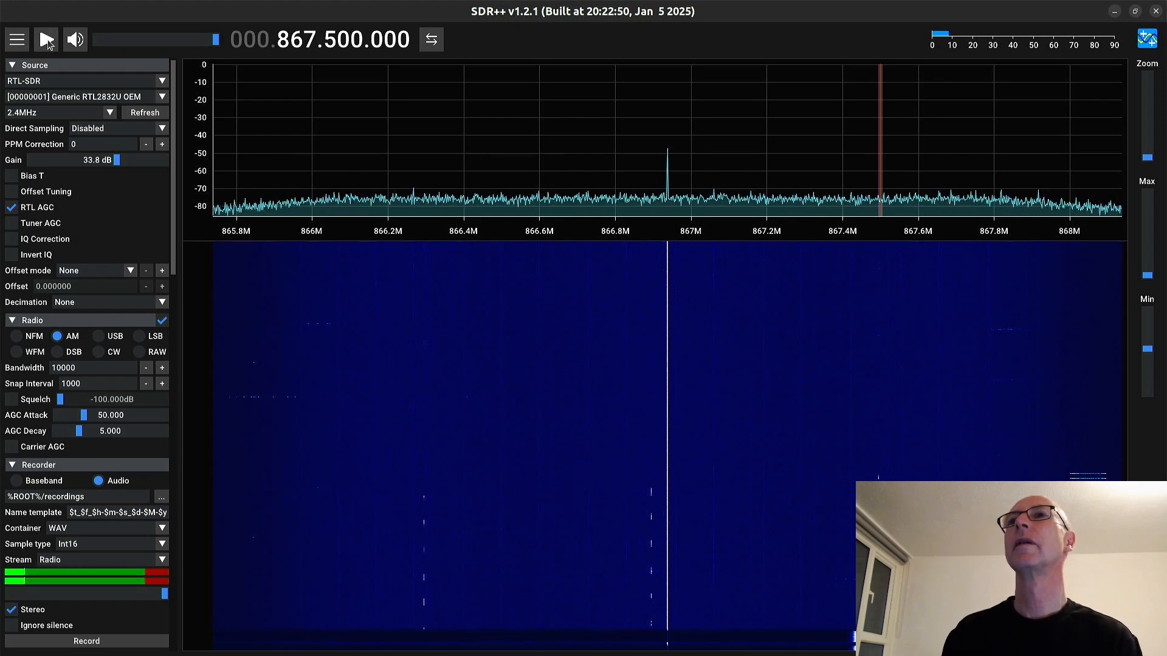
left_click(43, 40)
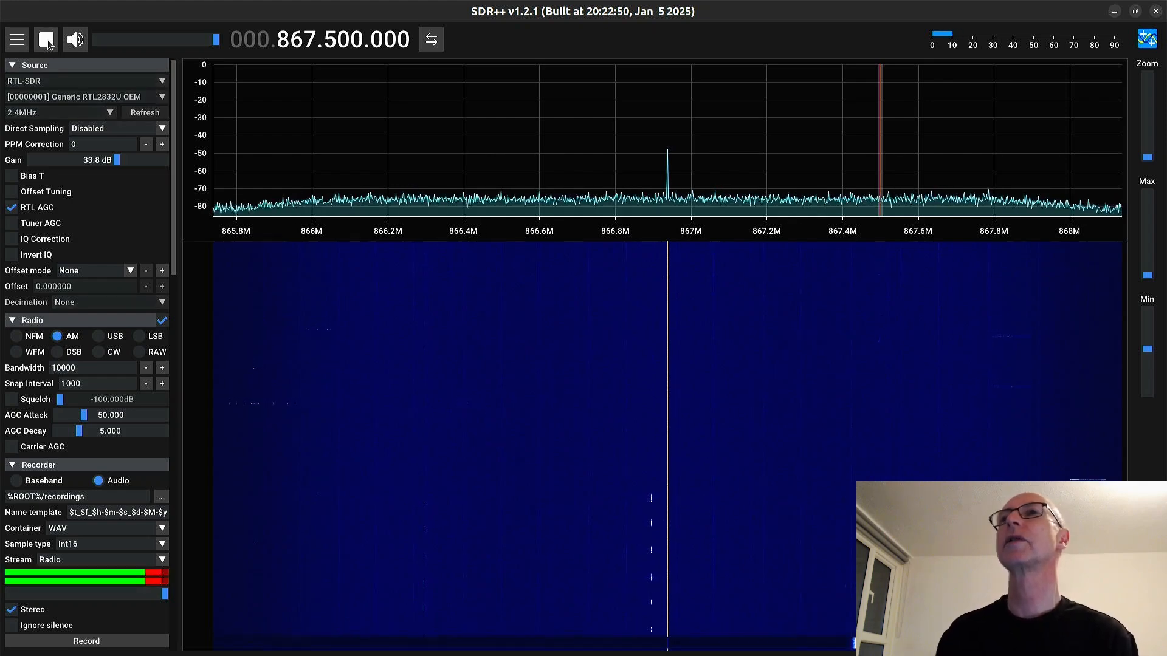